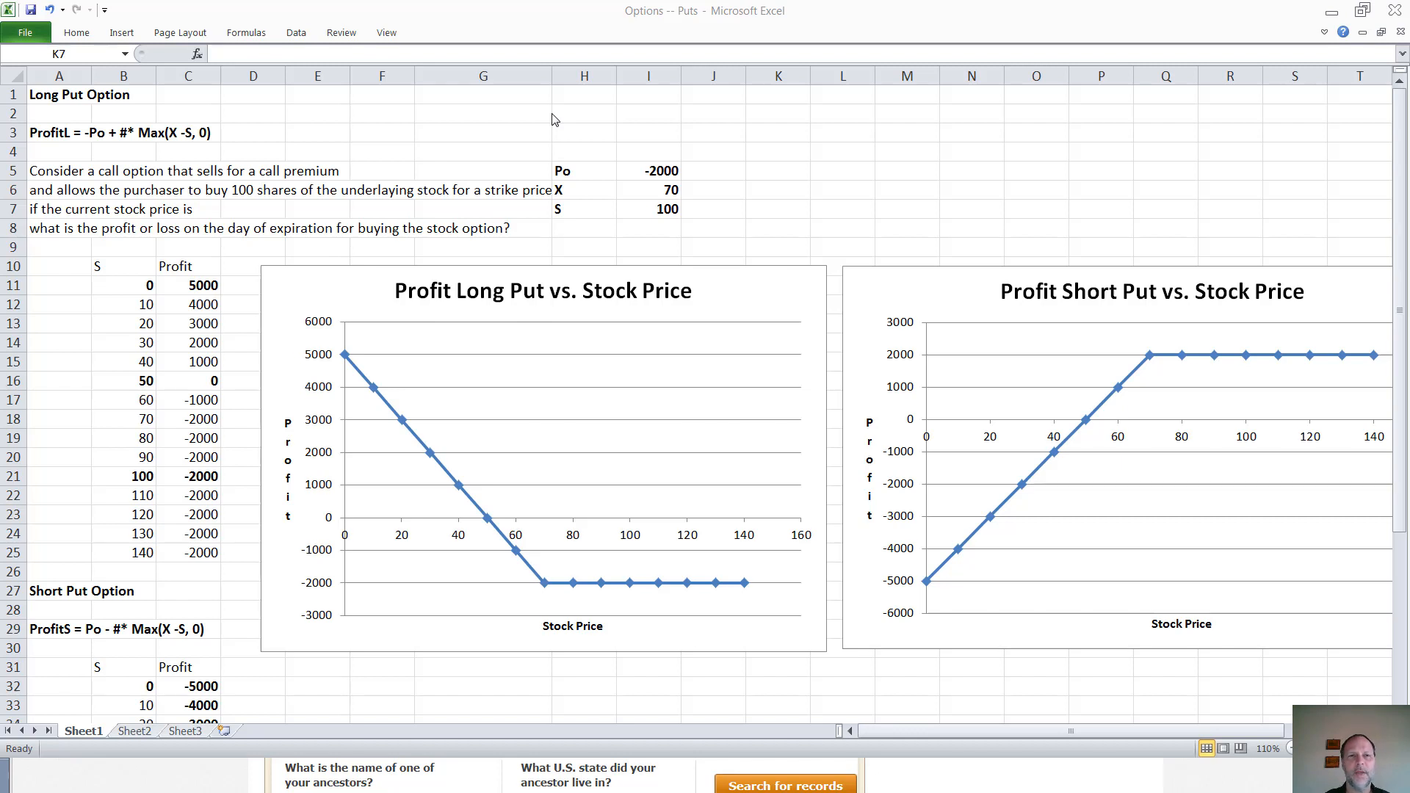
mouse_move(443, 119)
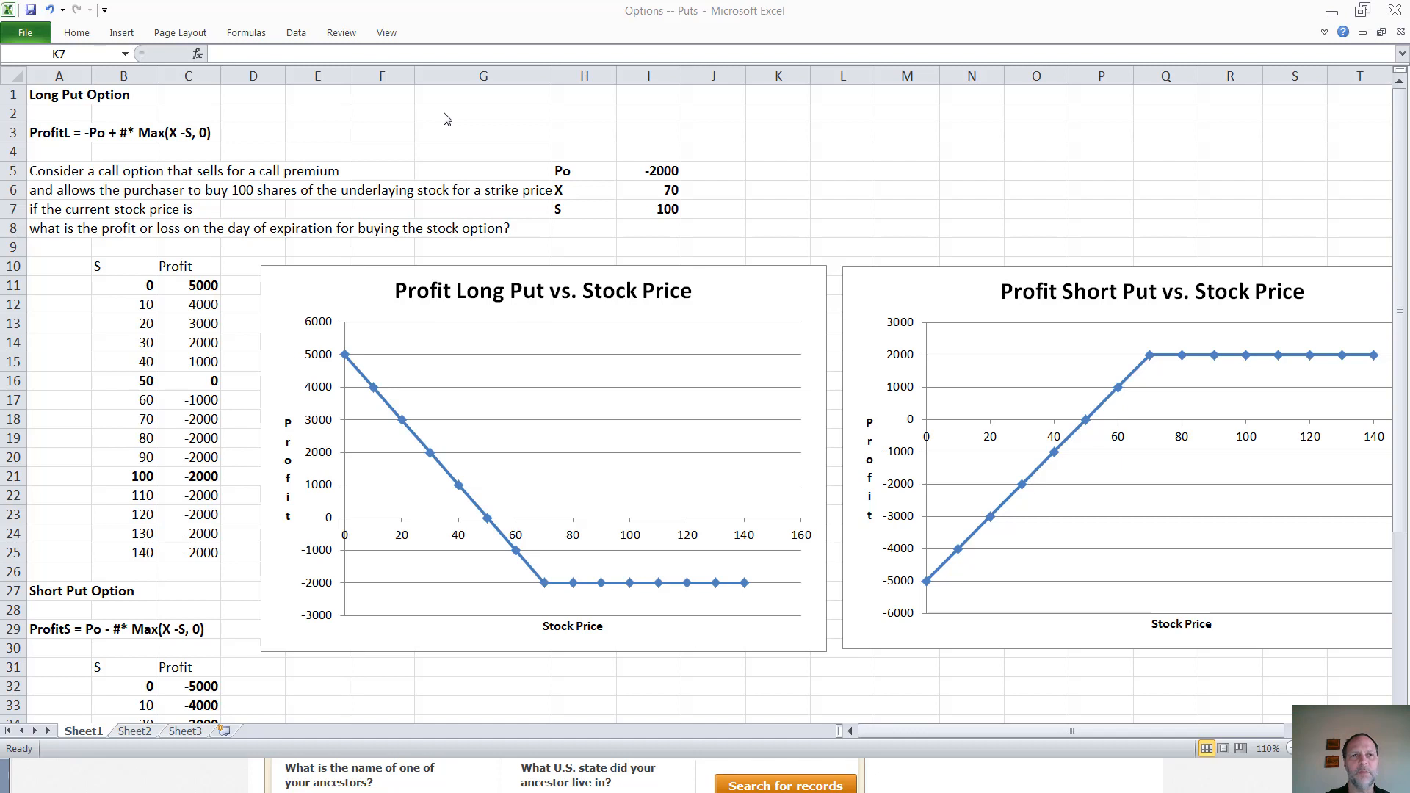
mouse_move(47, 150)
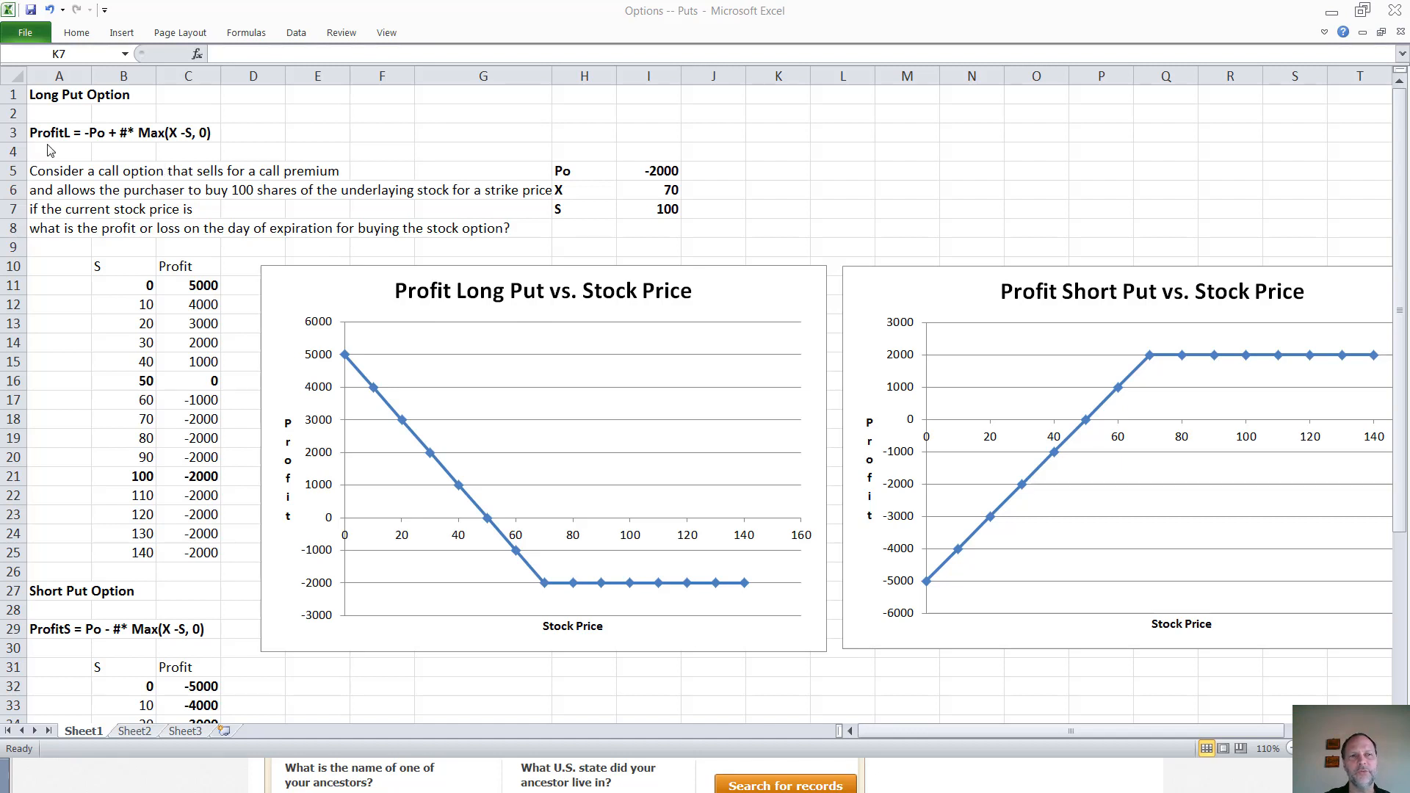
mouse_move(85, 123)
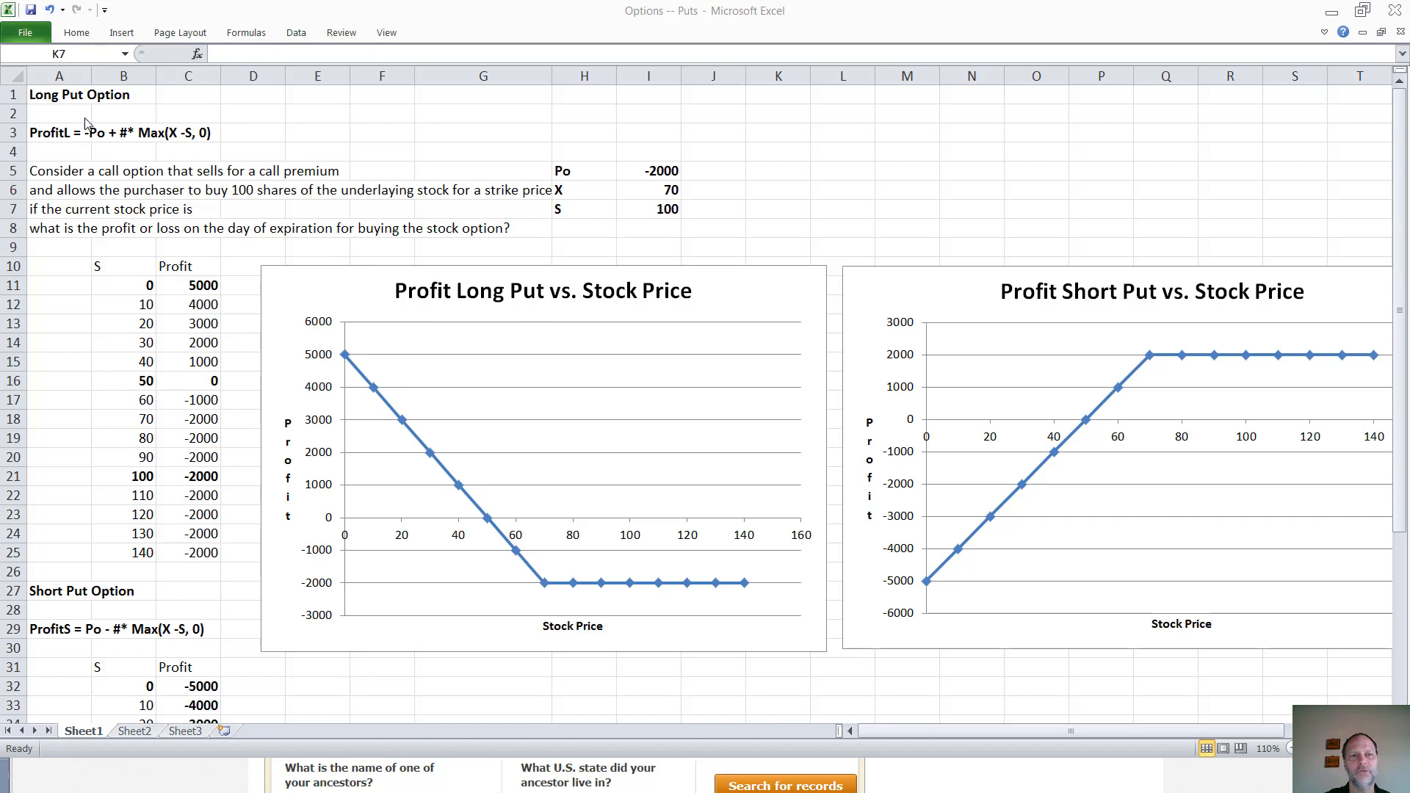
mouse_move(99, 147)
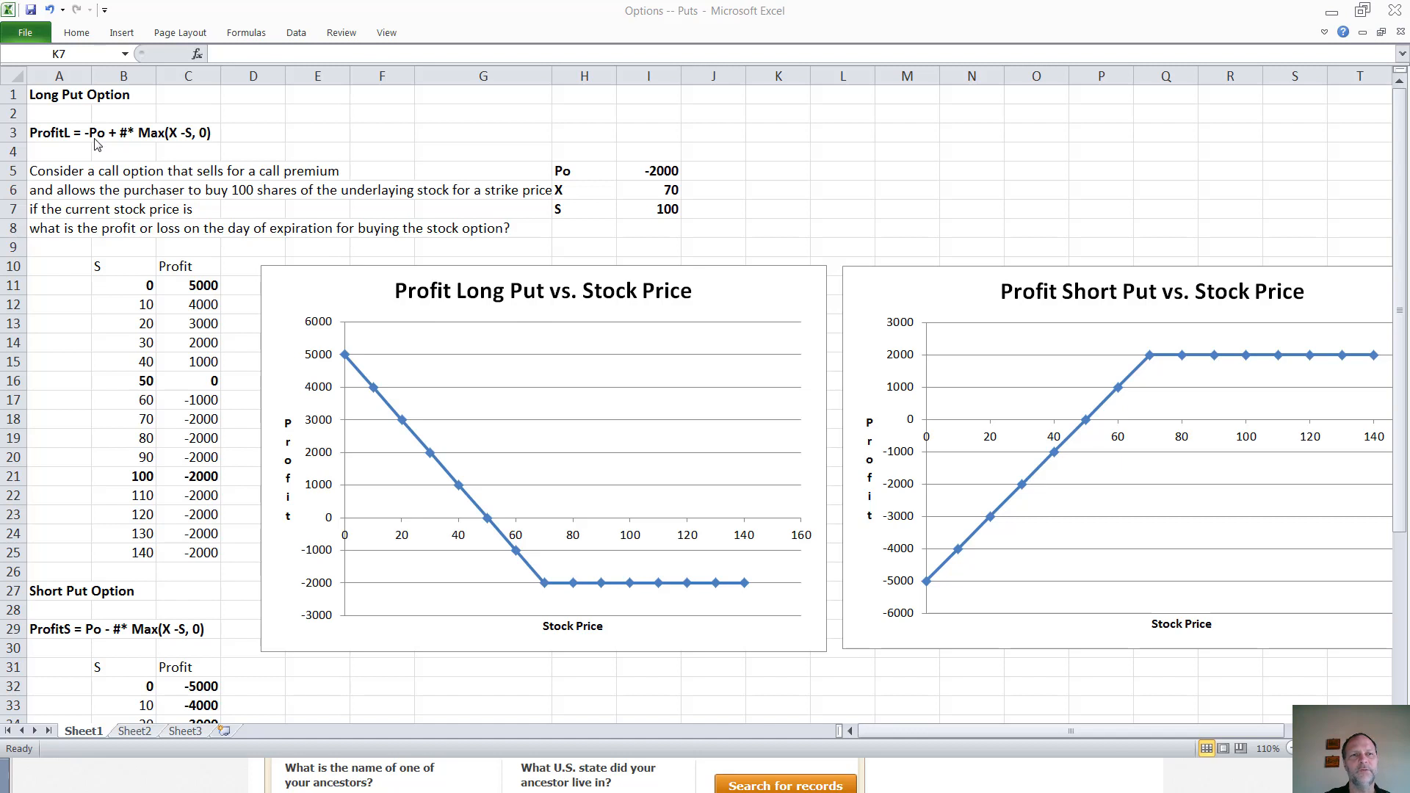
mouse_move(126, 144)
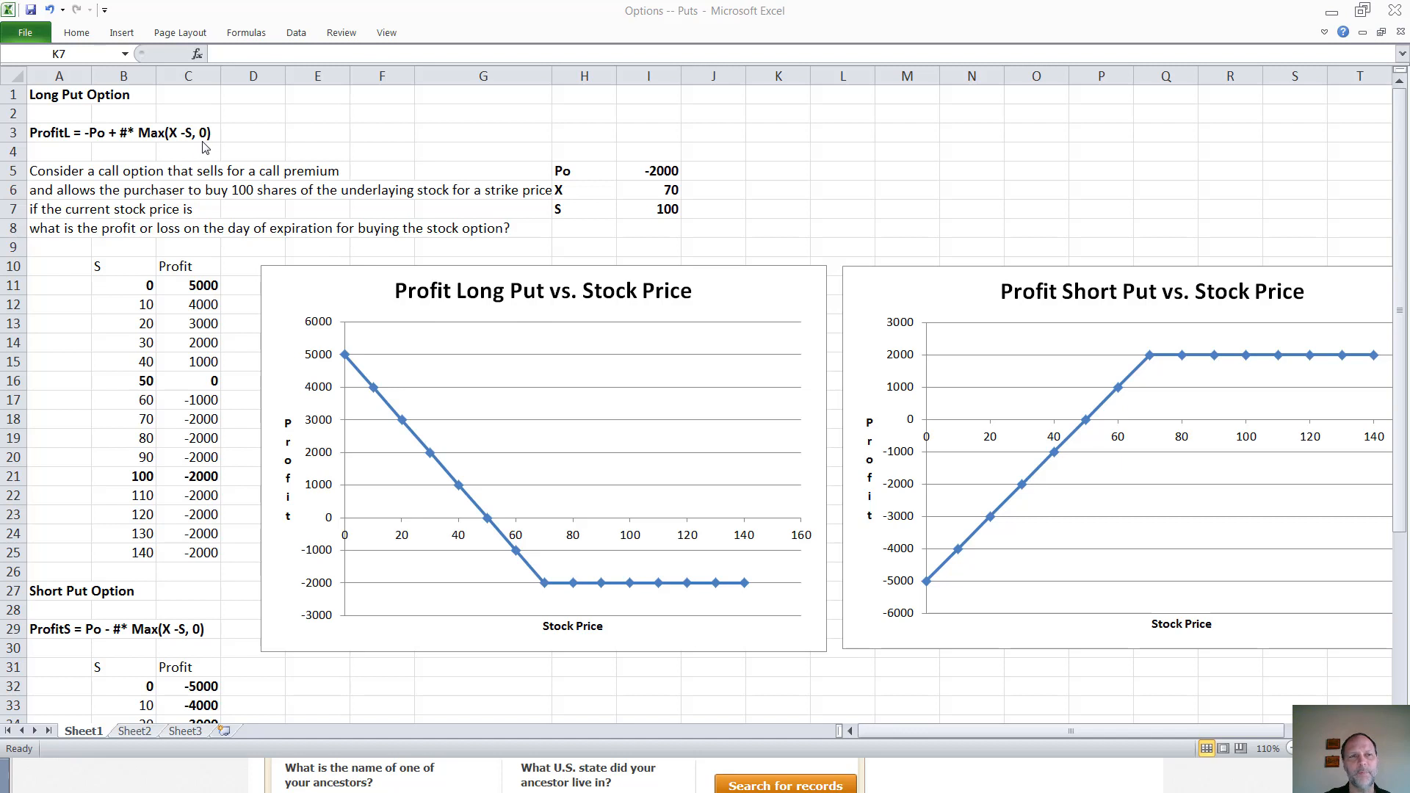
mouse_move(557, 179)
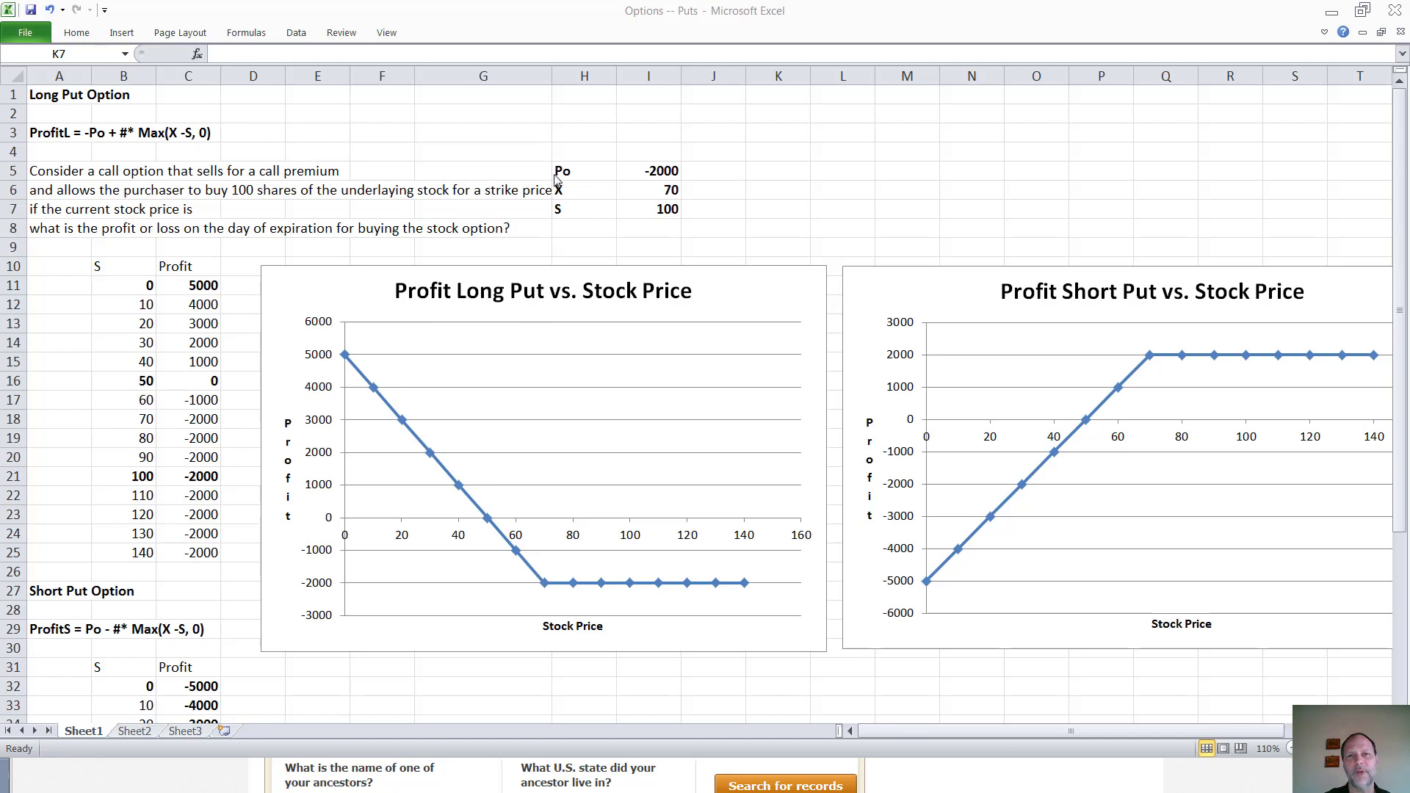
mouse_move(663, 182)
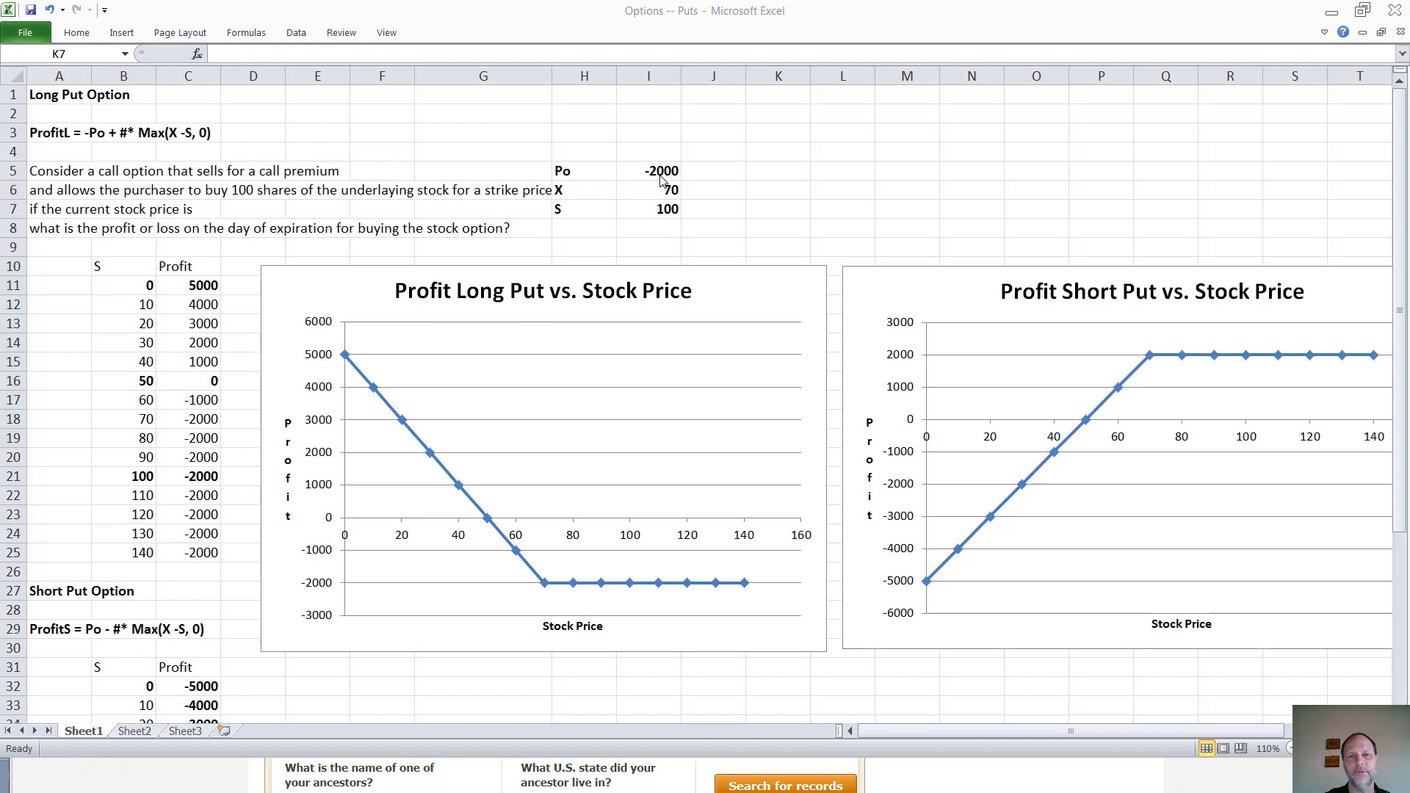
mouse_move(609, 198)
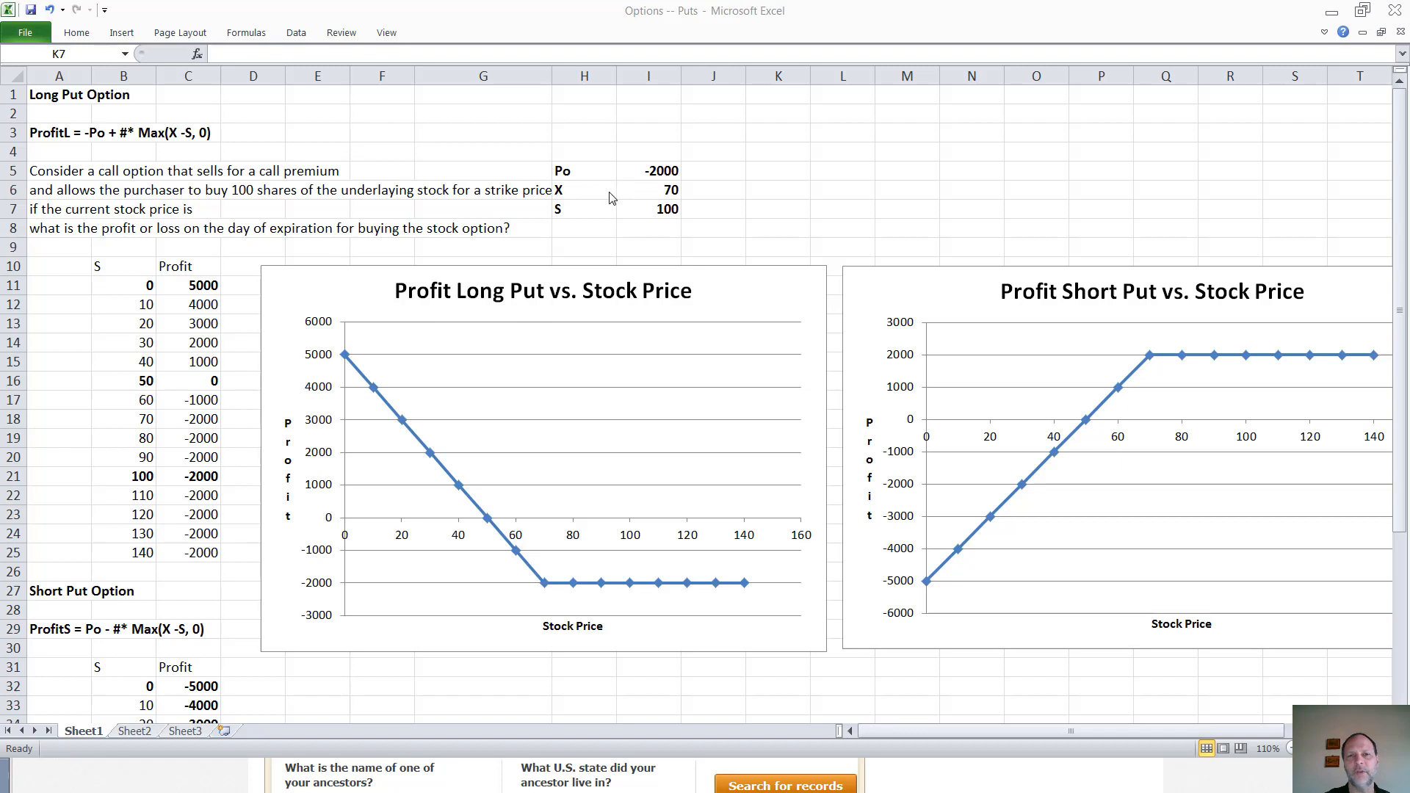
mouse_move(644, 195)
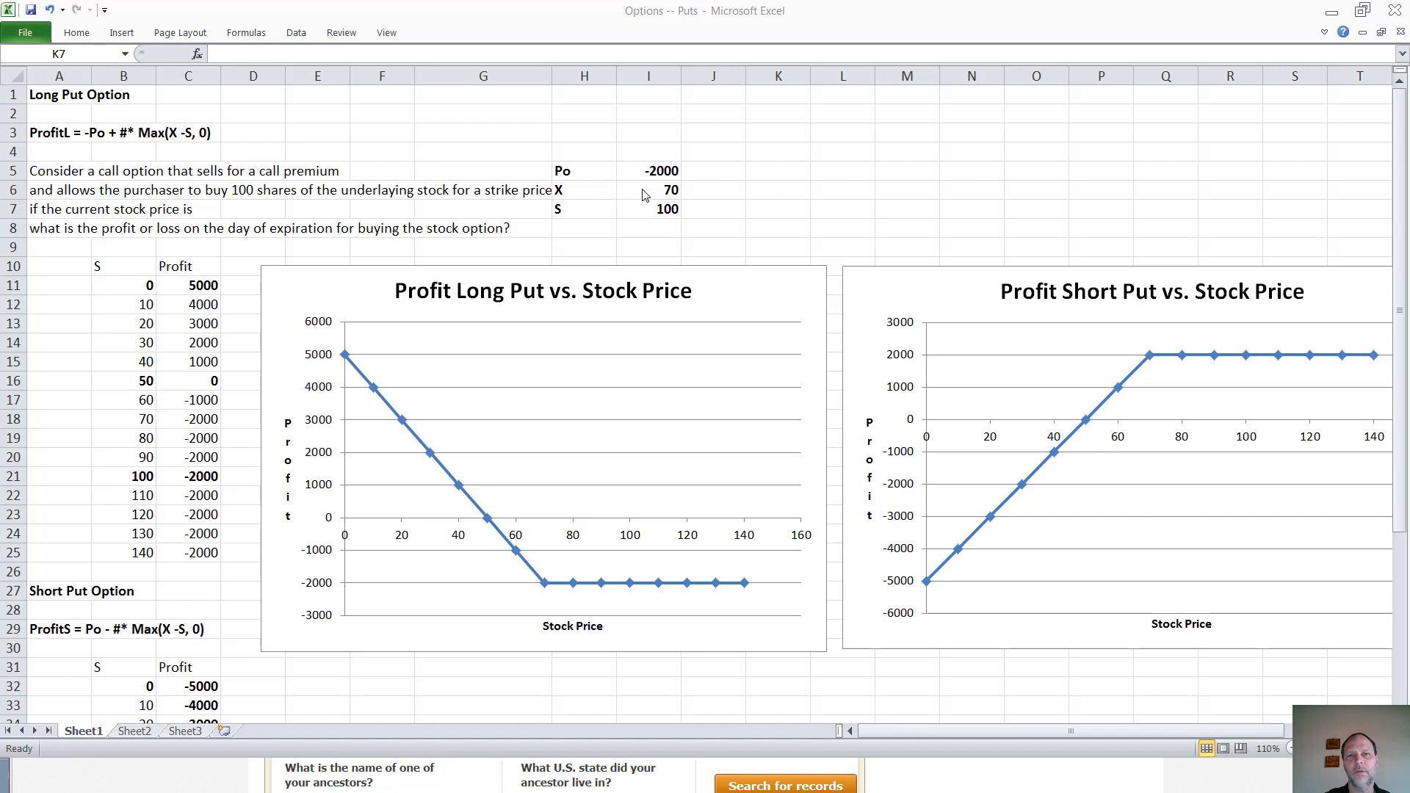
mouse_move(576, 219)
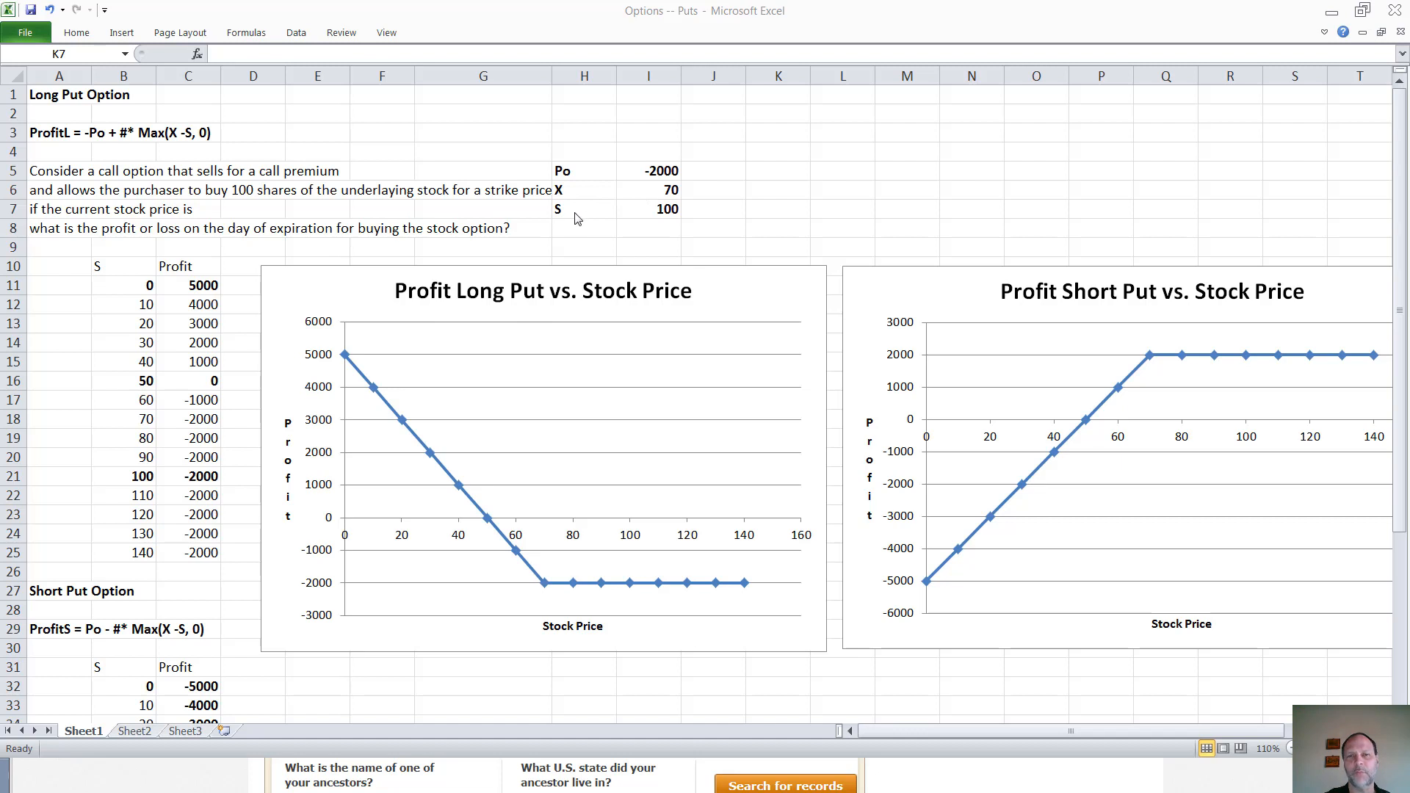
mouse_move(643, 216)
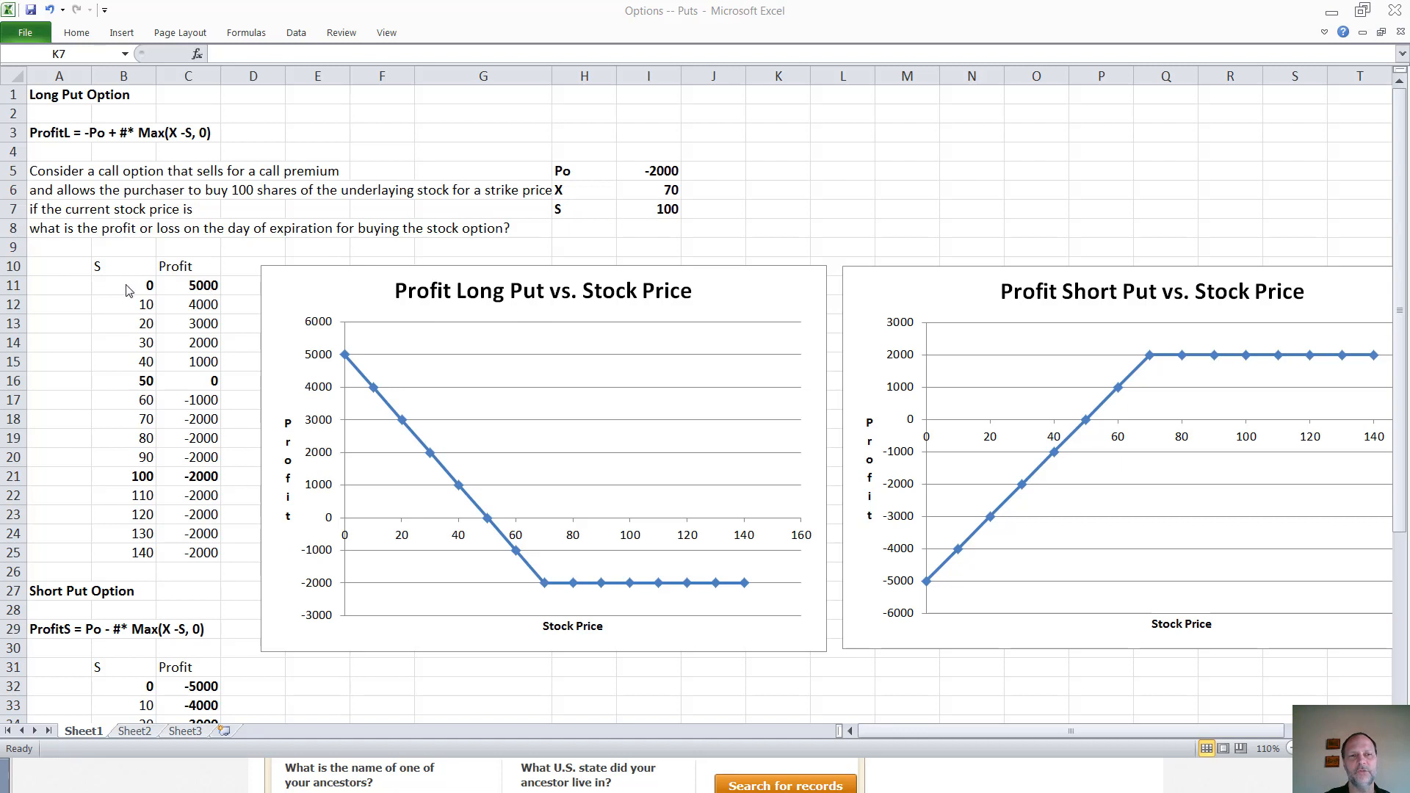
mouse_move(111, 388)
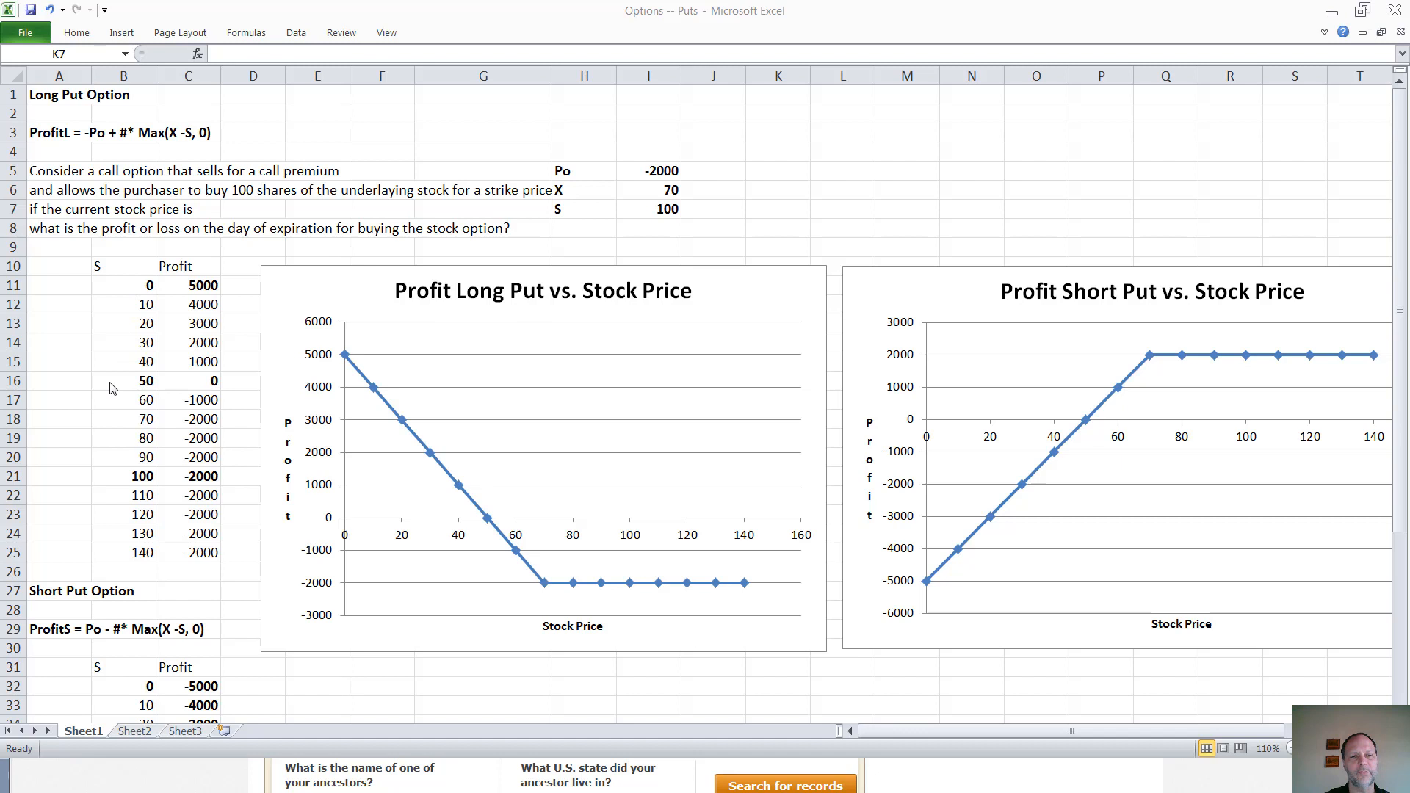
mouse_move(178, 301)
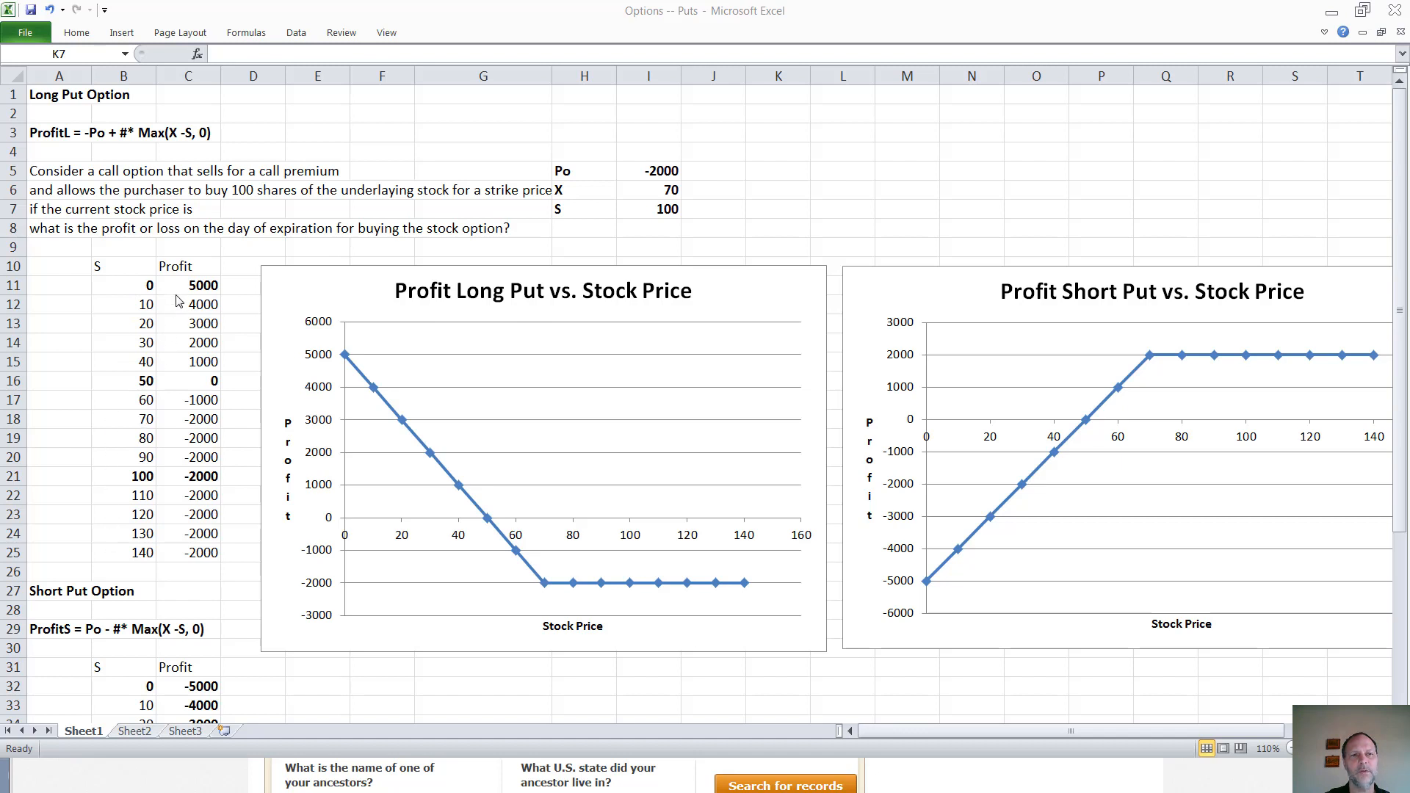
Inspect the first long put profit formula =$I$5+100*MAX($I$6-B11,0) and its stock price 0.
click(188, 285)
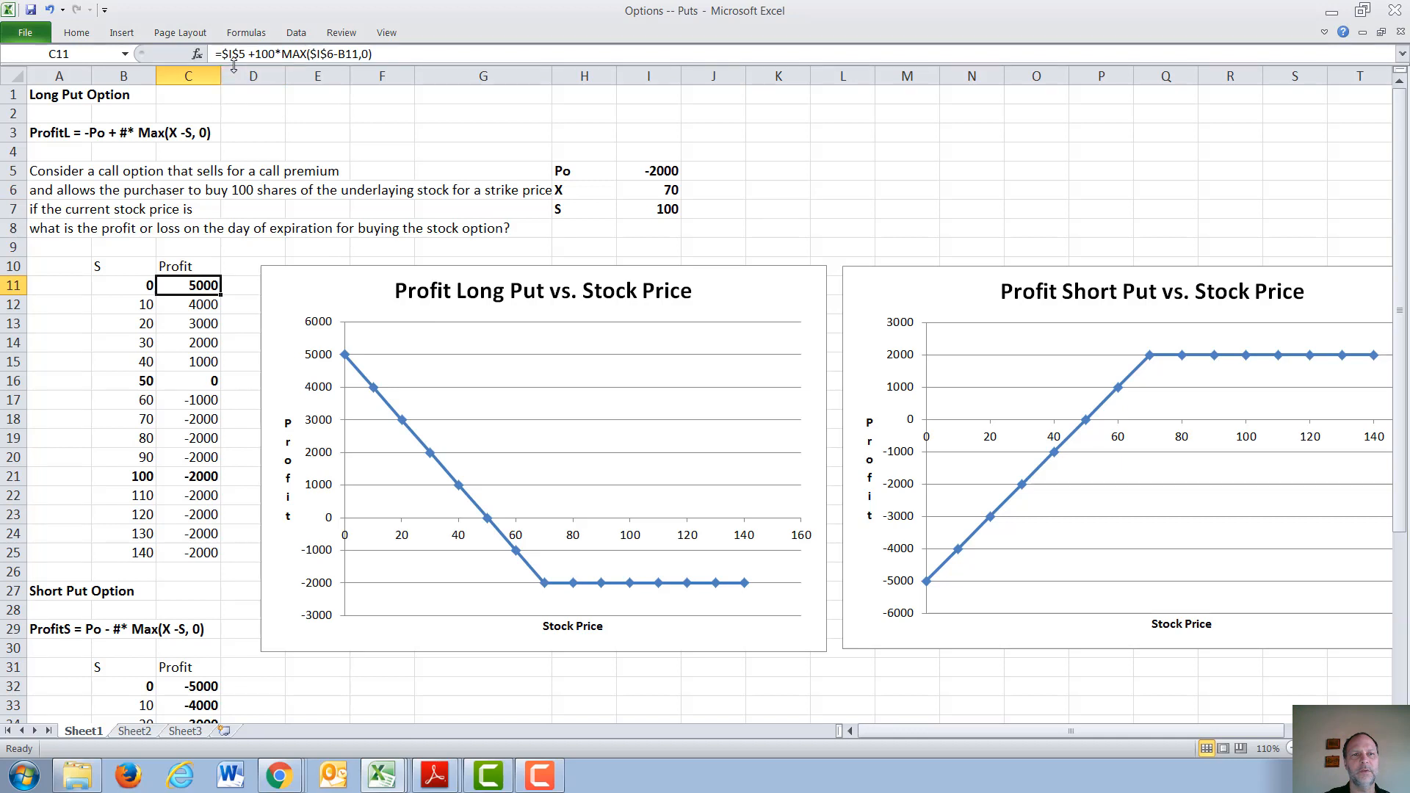
mouse_move(629, 179)
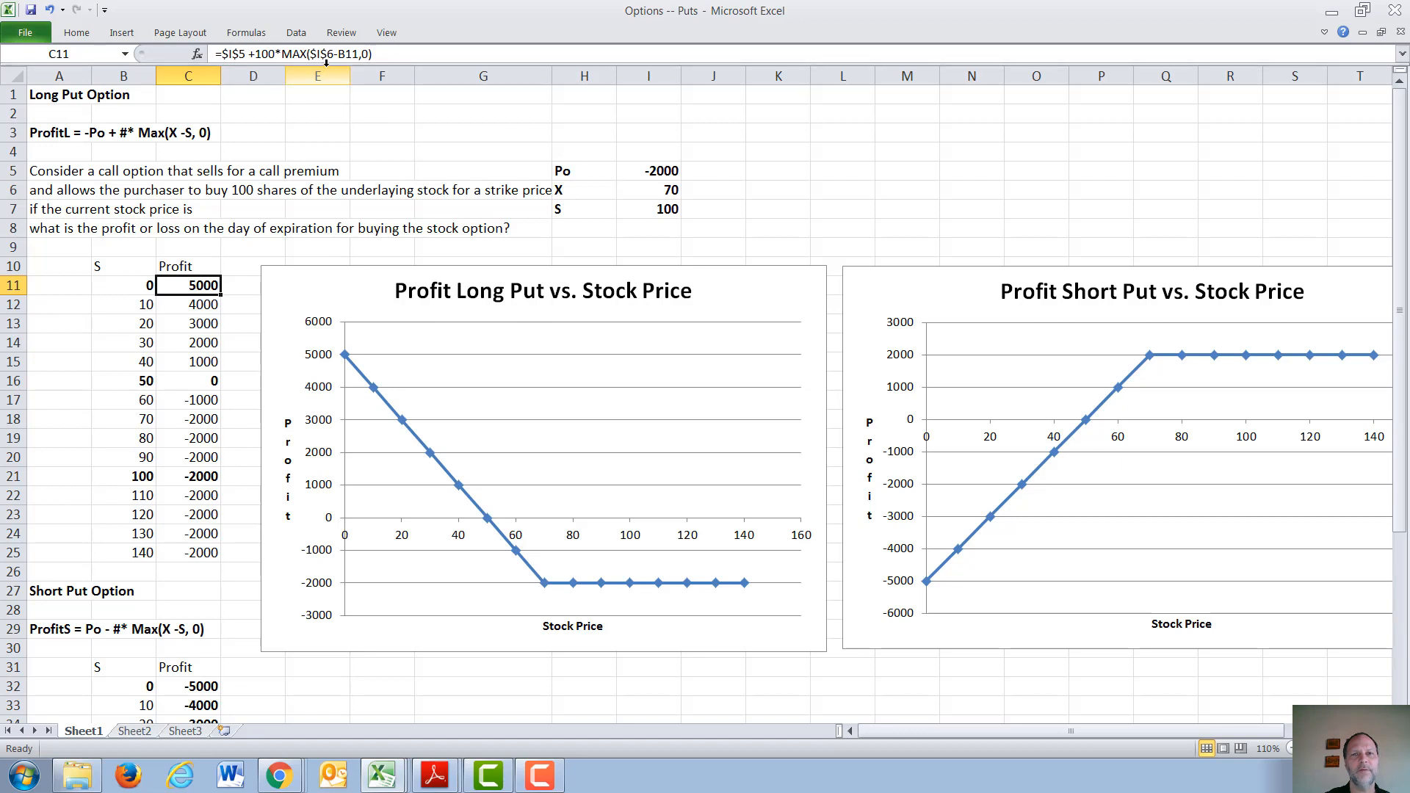
mouse_move(498, 150)
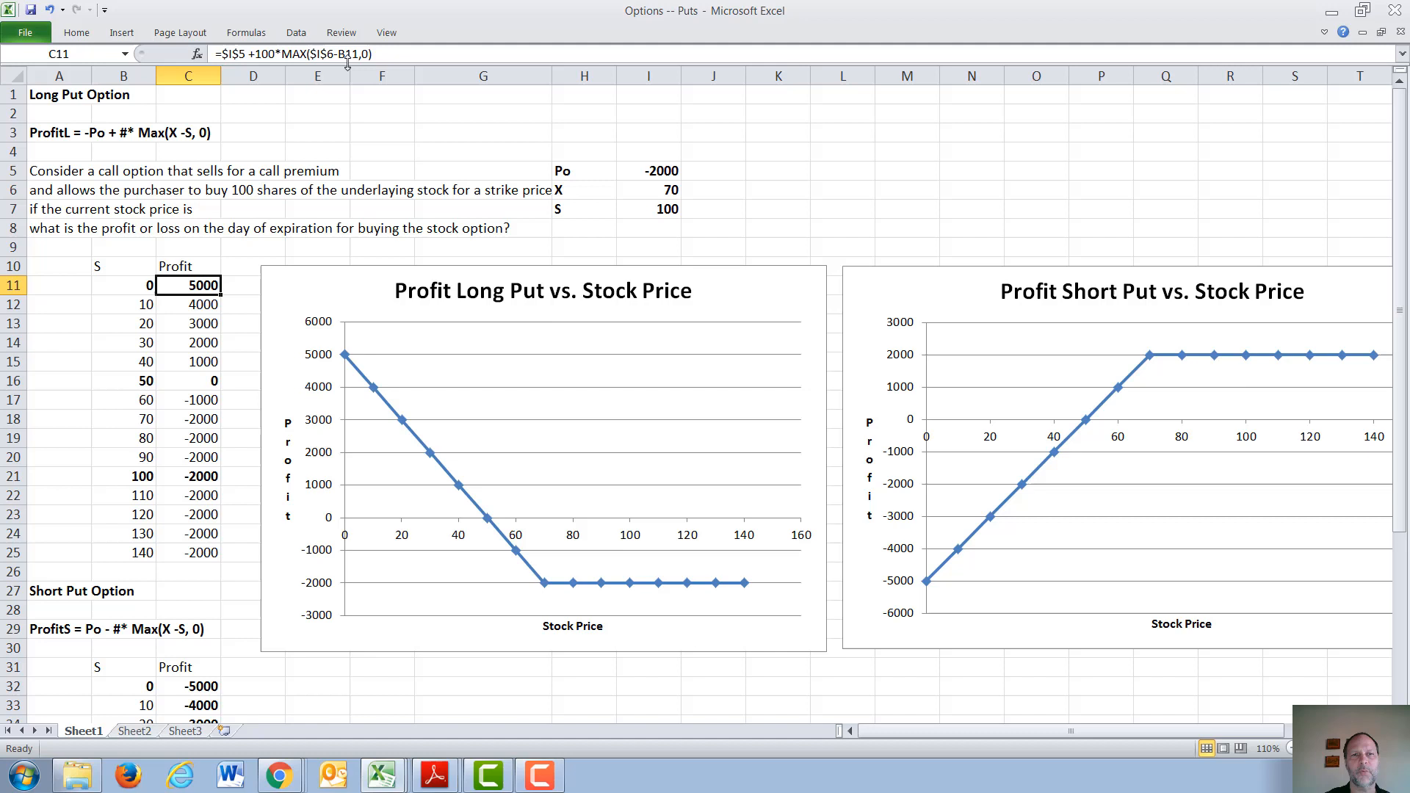
mouse_move(351, 62)
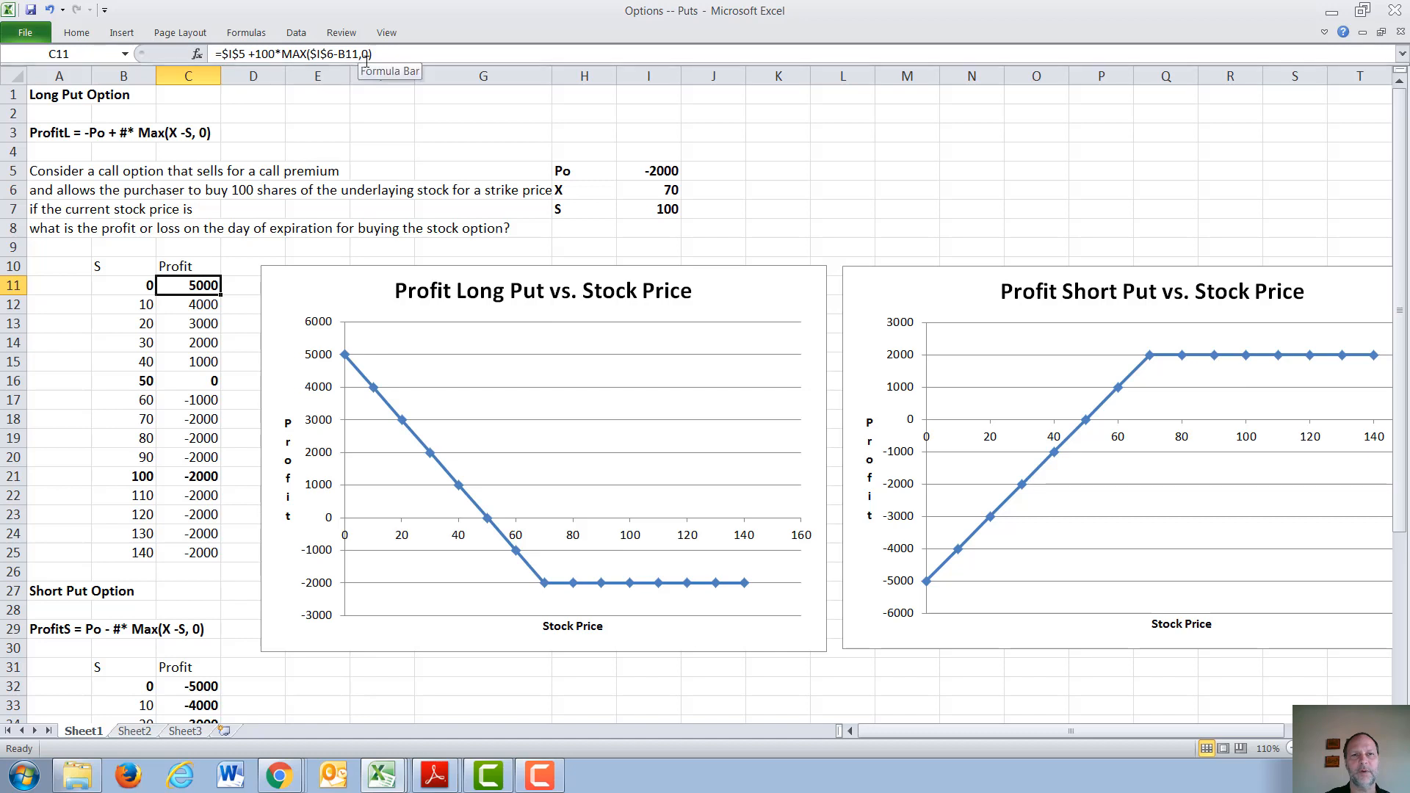
mouse_move(133, 286)
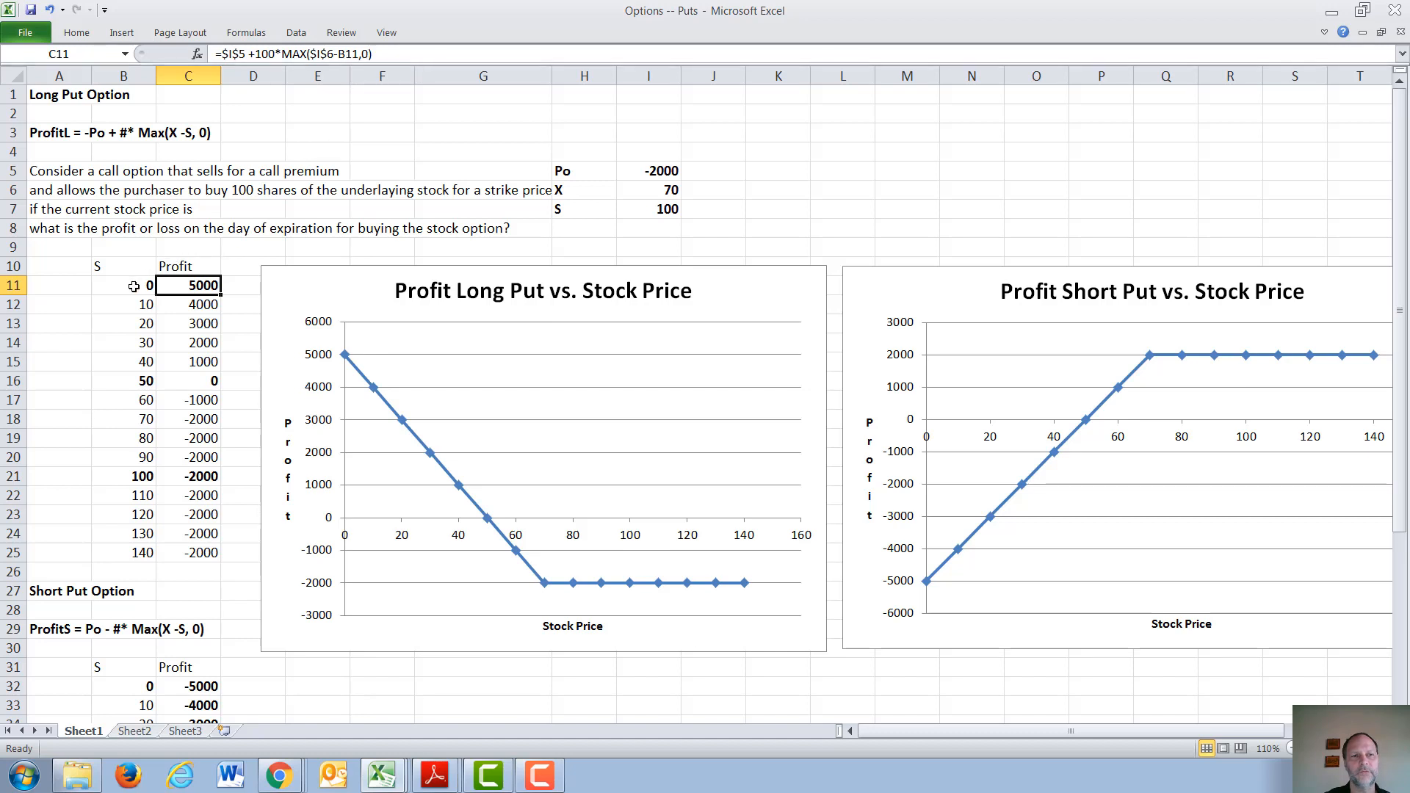
click(124, 285)
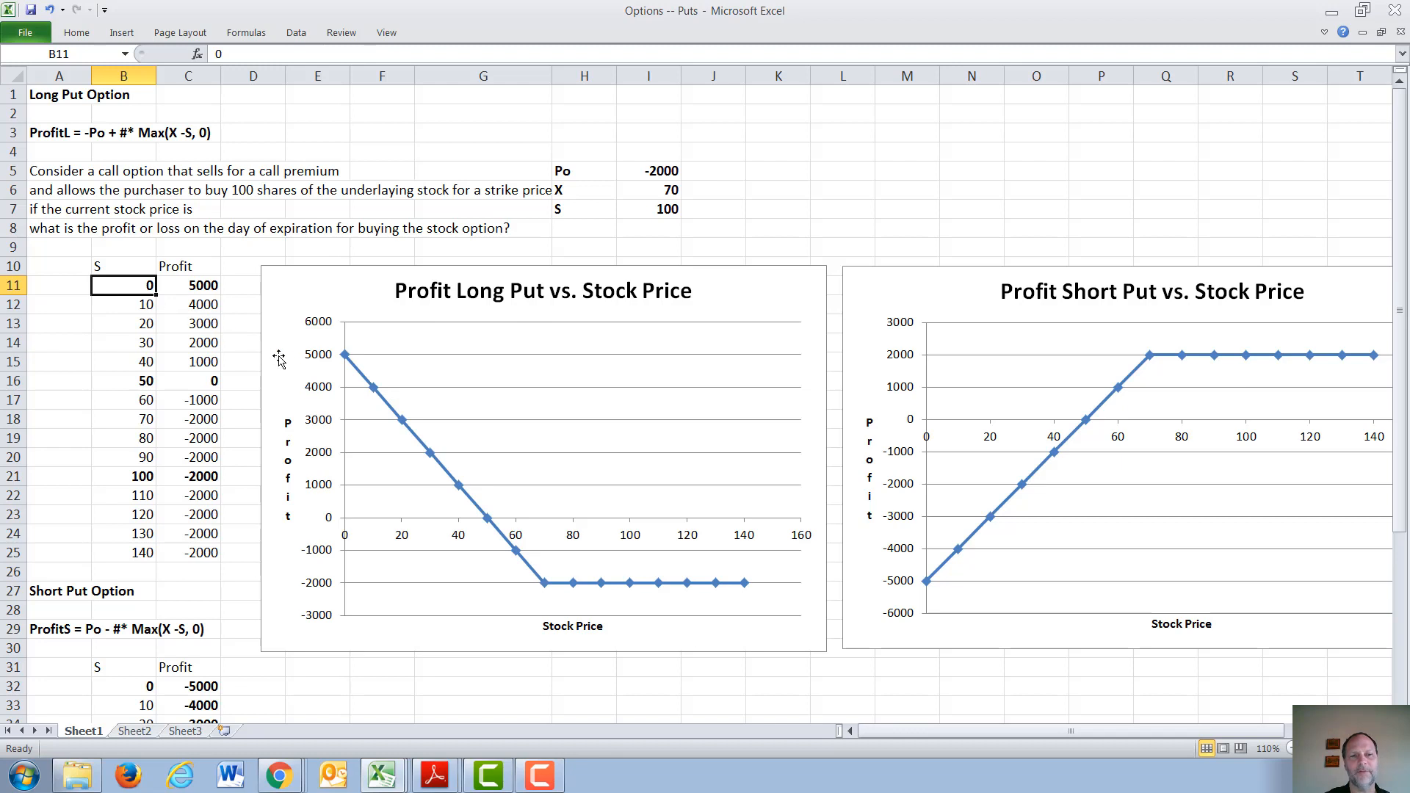
mouse_move(279, 359)
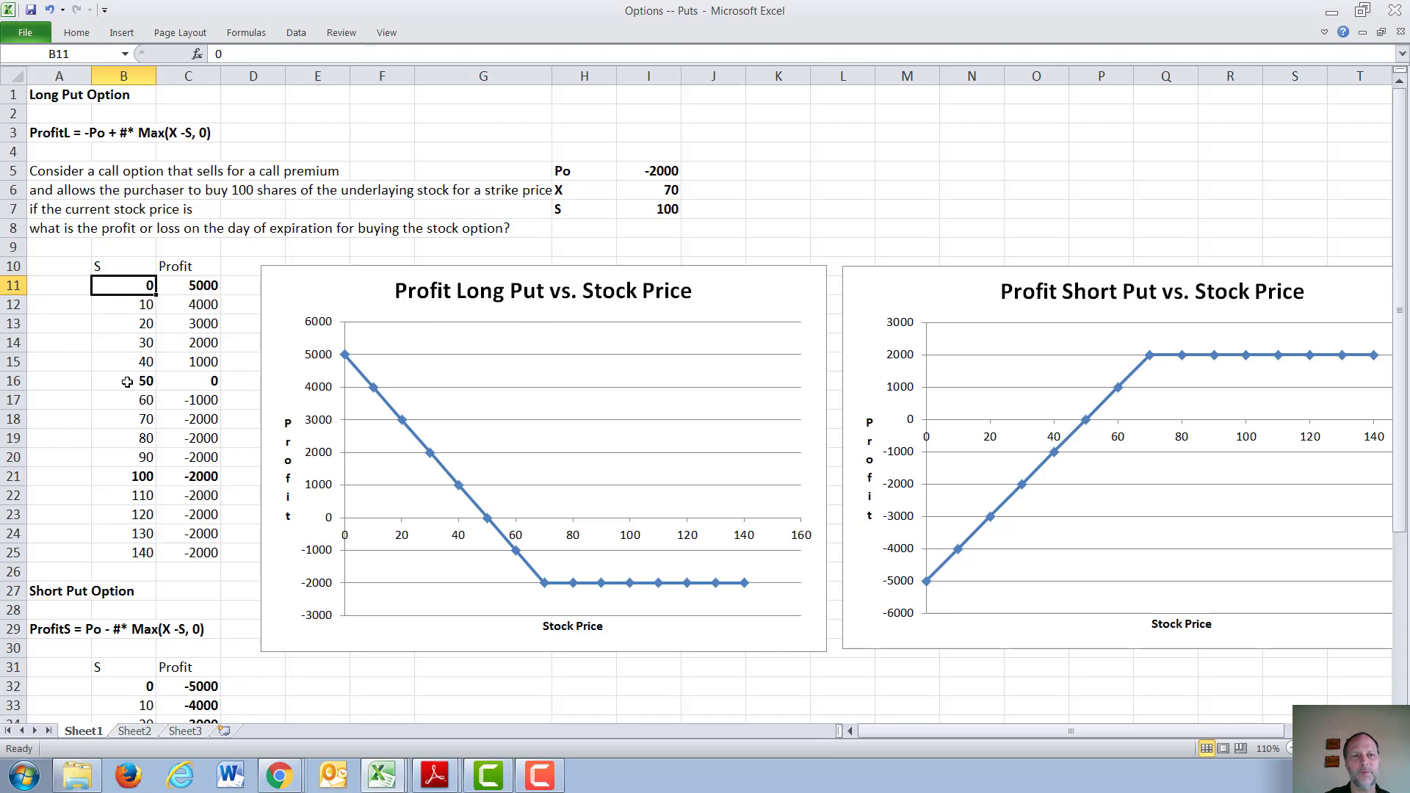
click(123, 381)
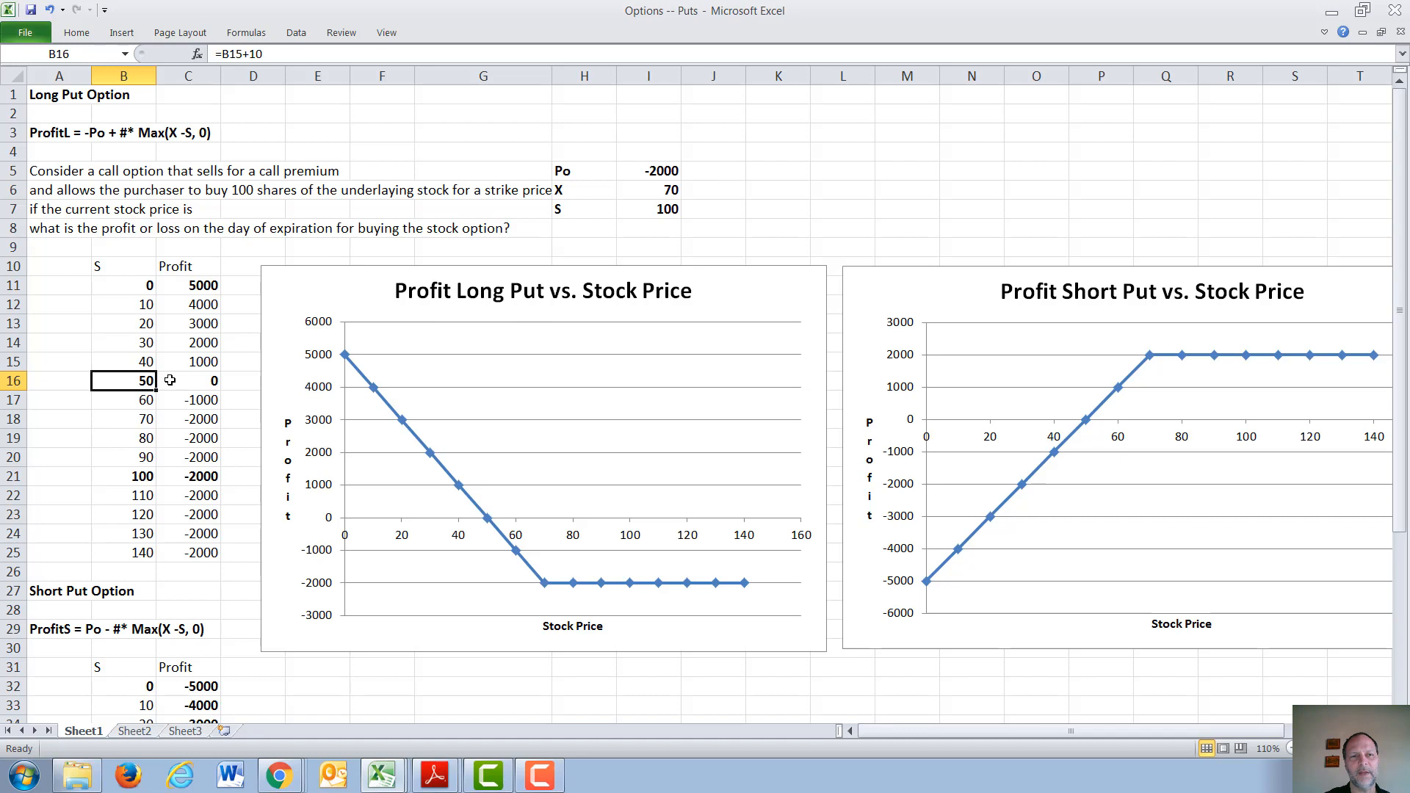
mouse_move(536, 591)
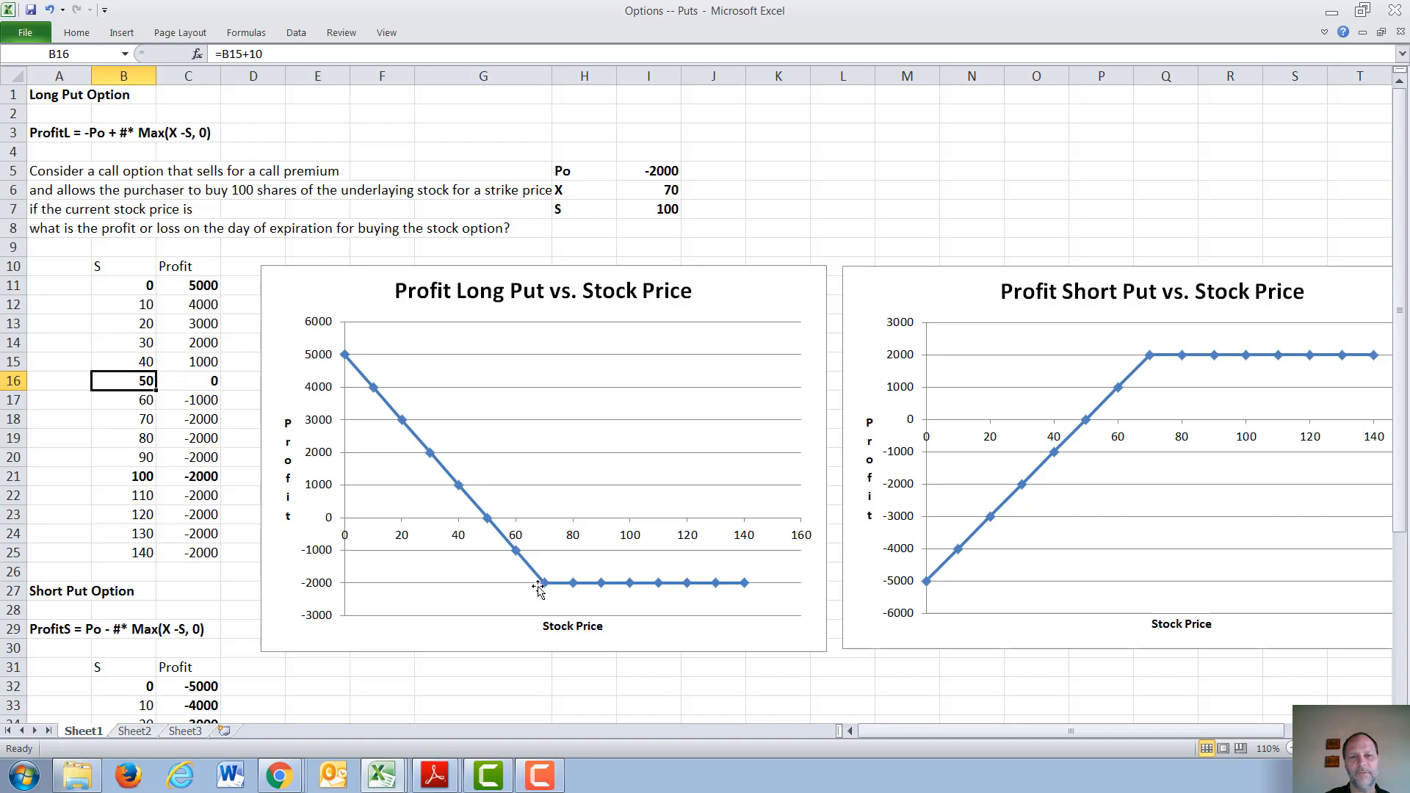
mouse_move(140, 413)
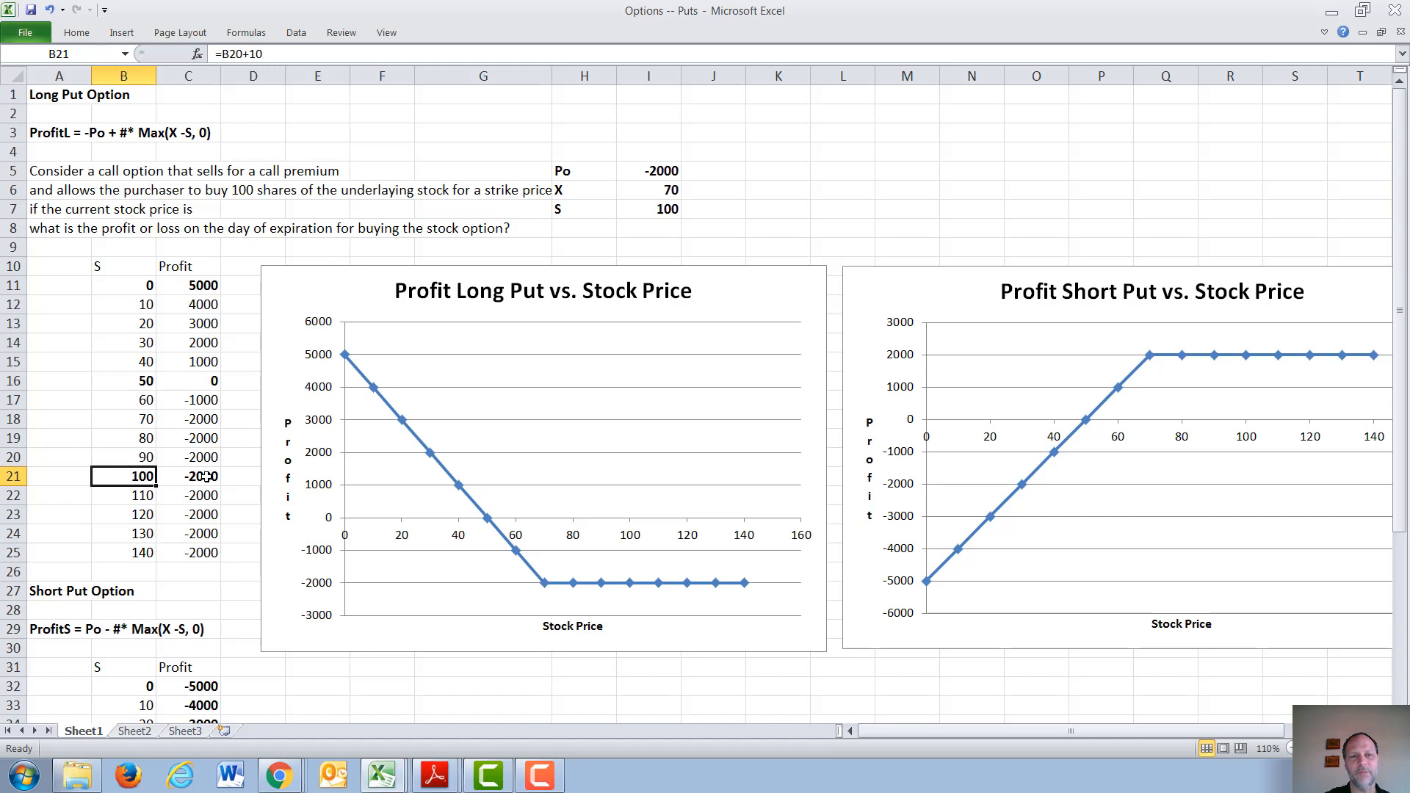
mouse_move(621, 194)
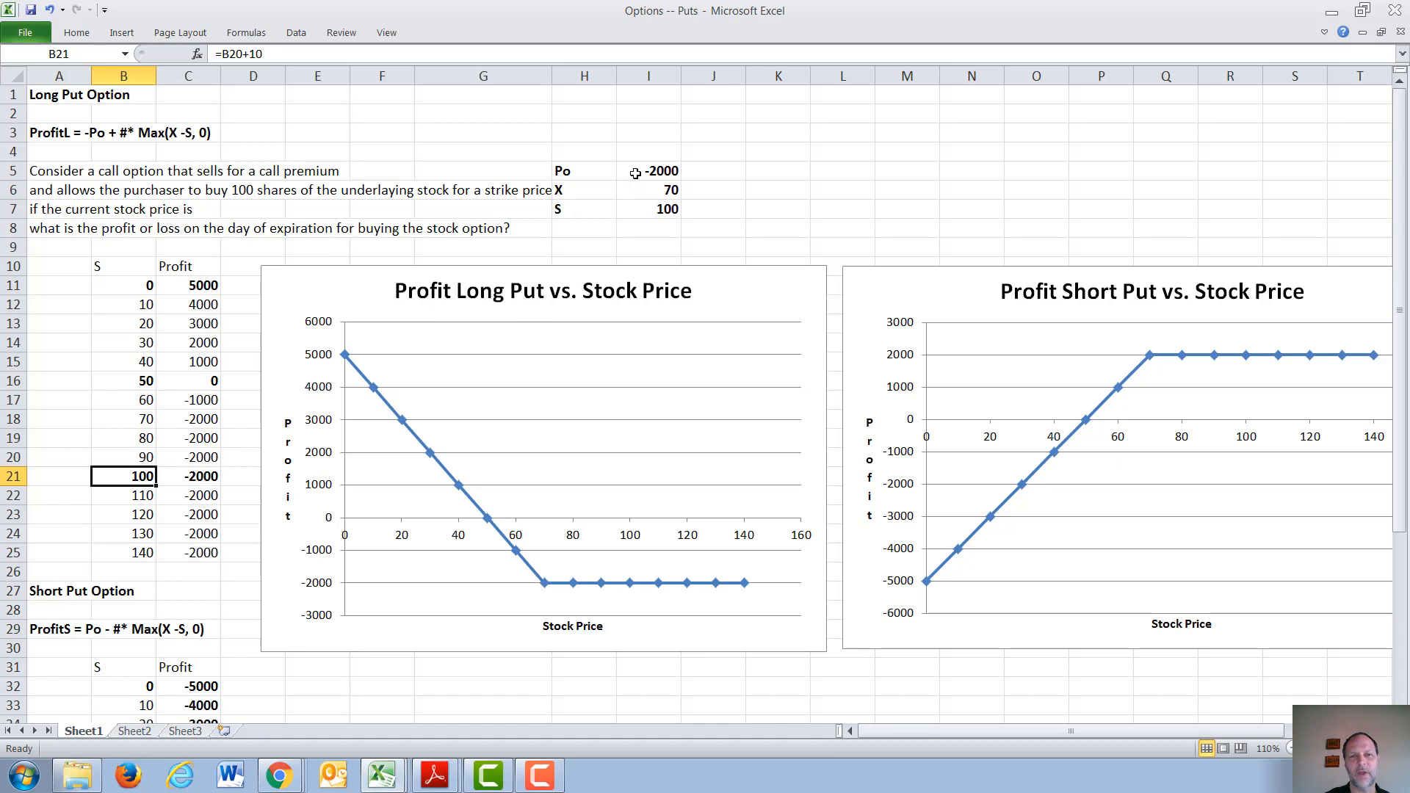
mouse_move(441, 442)
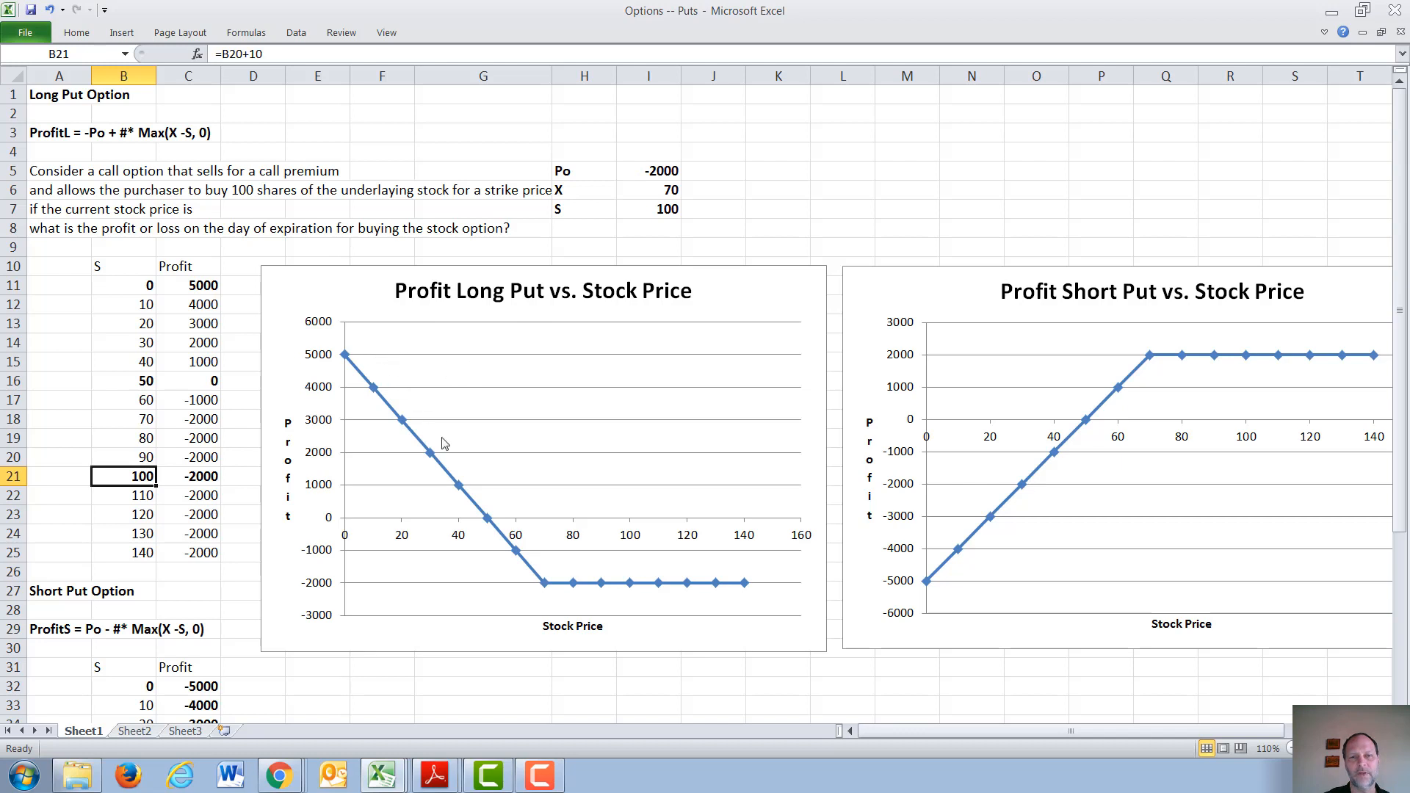
mouse_move(702, 567)
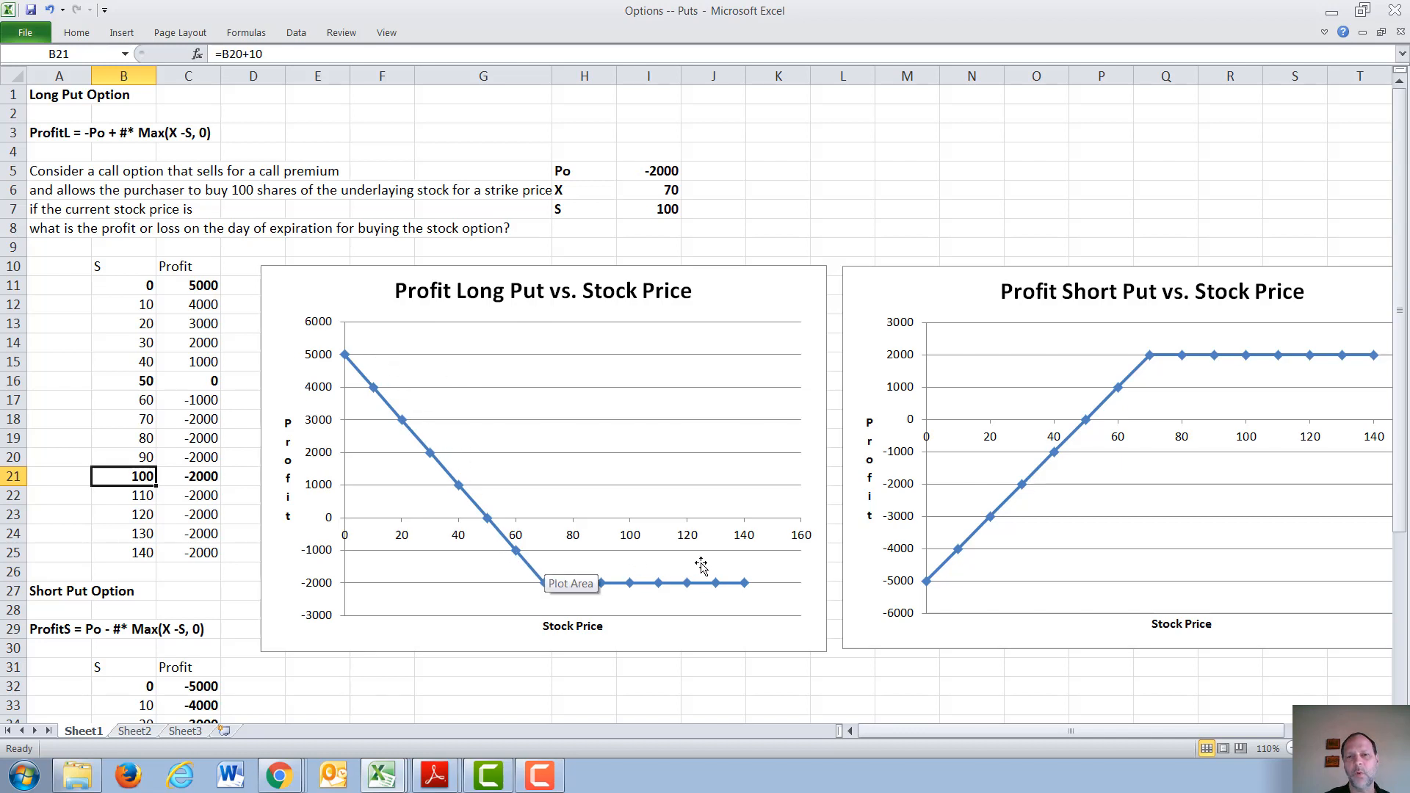
mouse_move(729, 564)
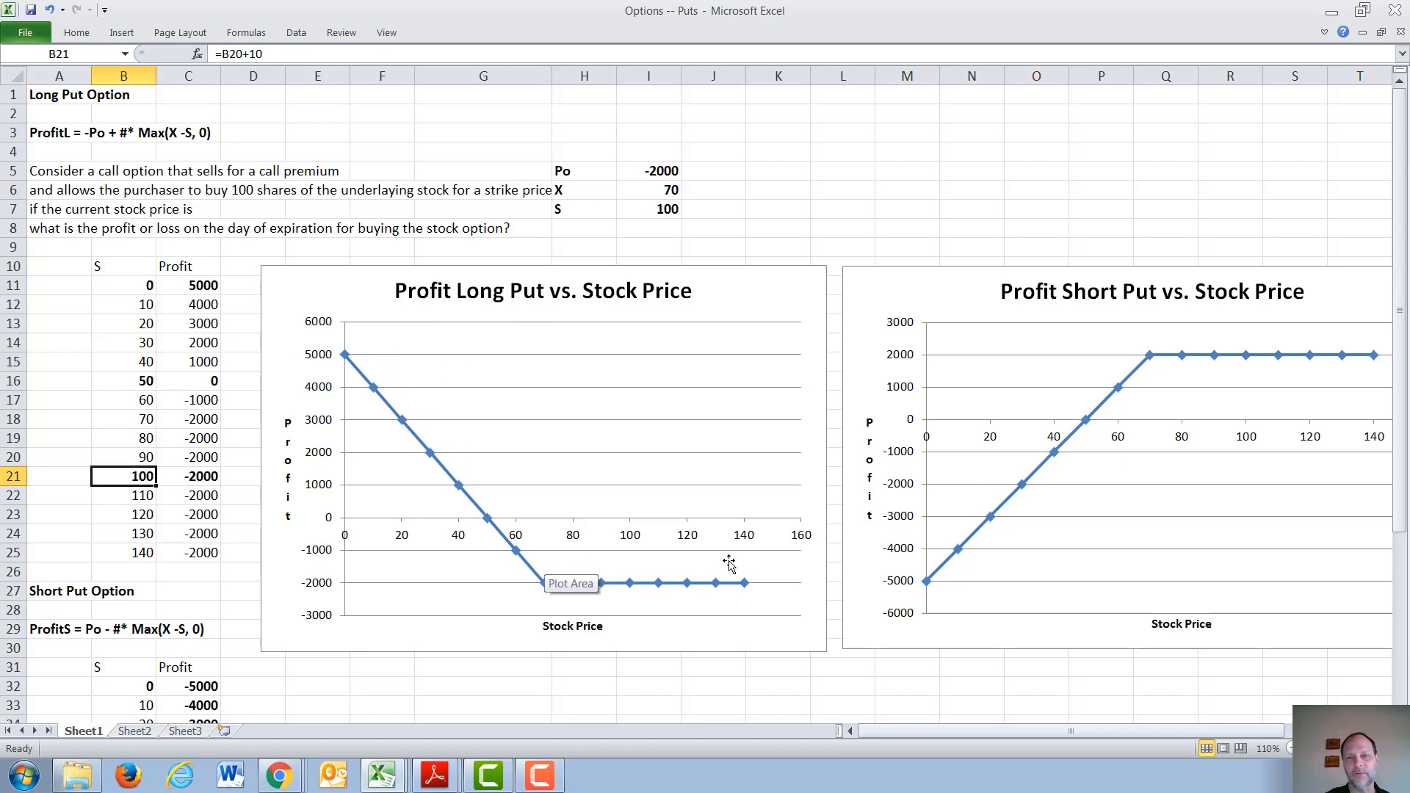
mouse_move(531, 556)
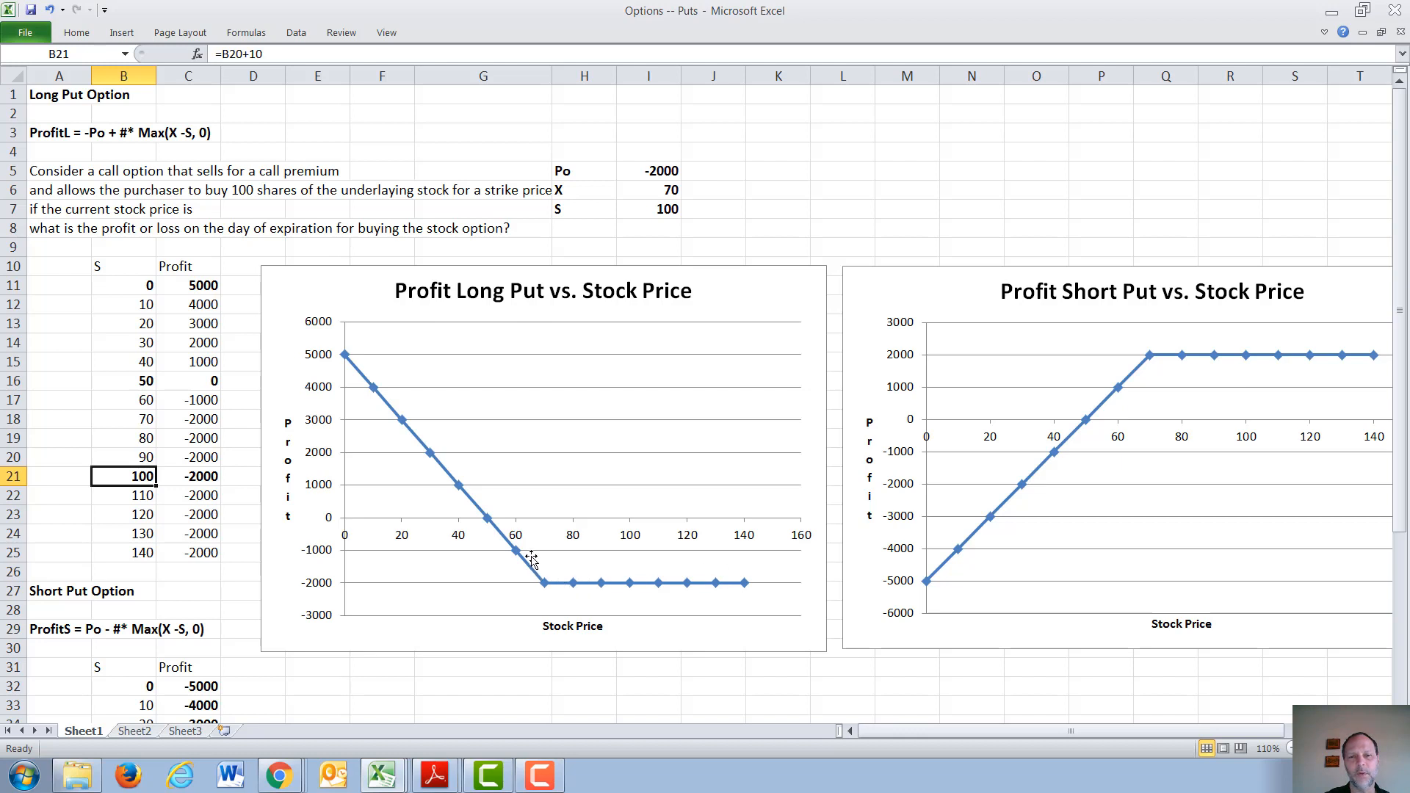
mouse_move(405, 410)
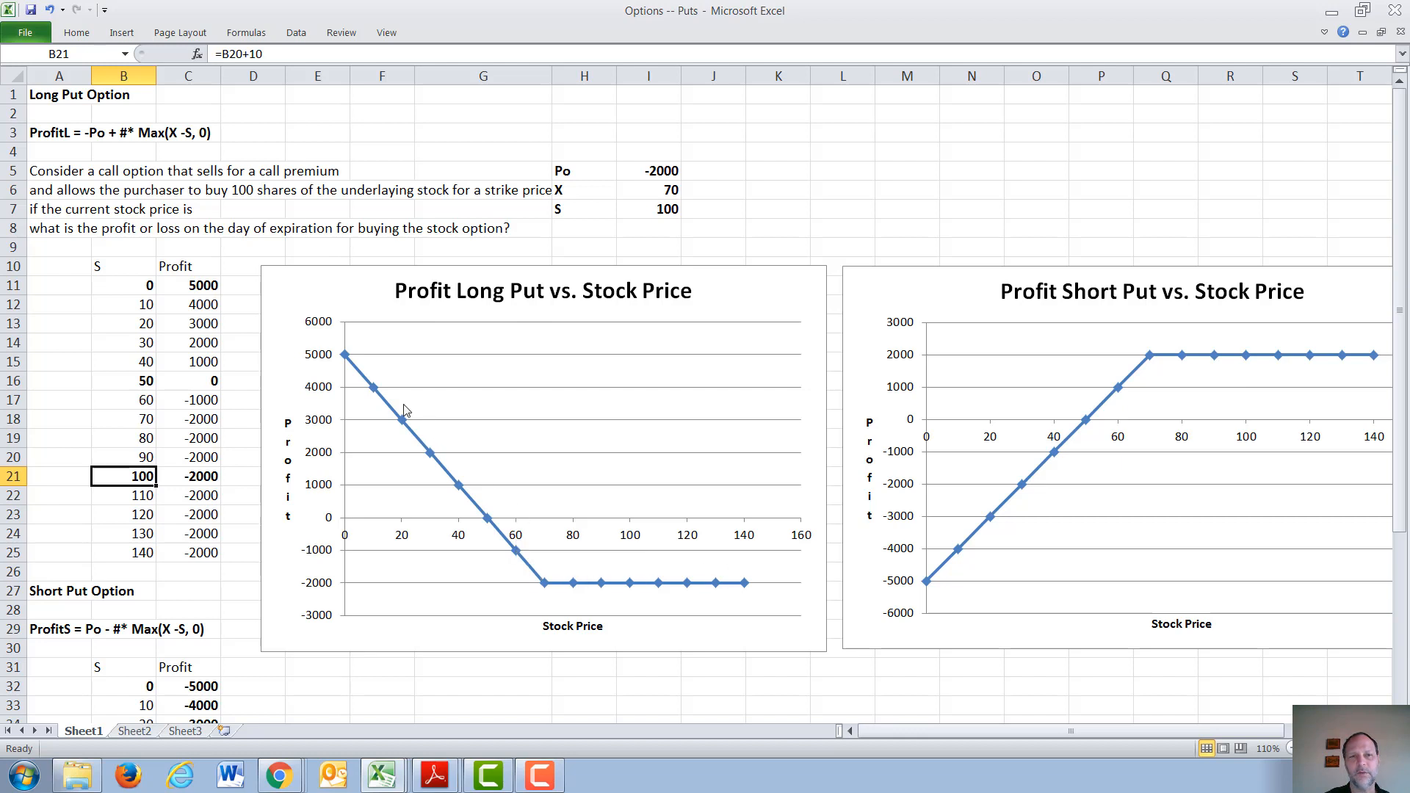
mouse_move(342, 351)
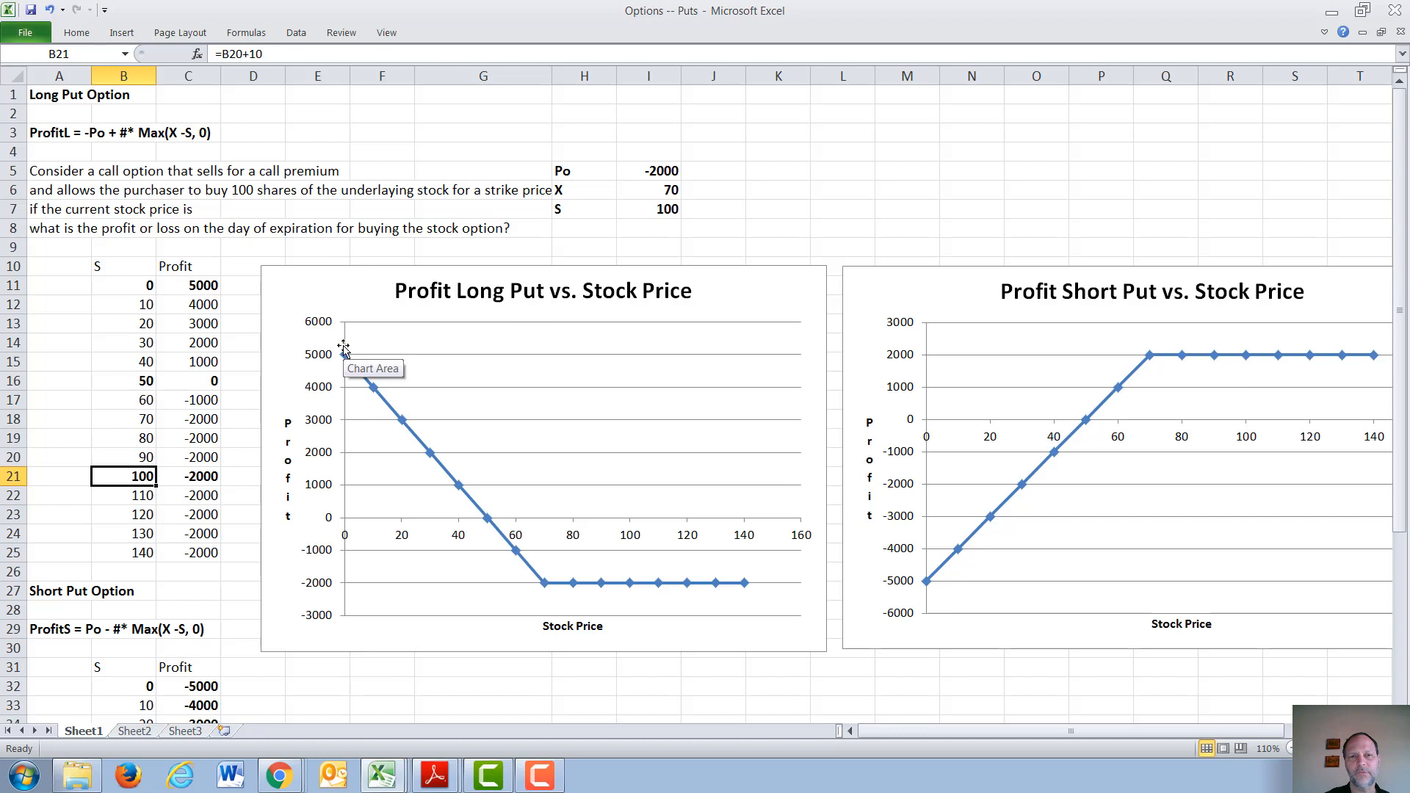
mouse_move(457, 319)
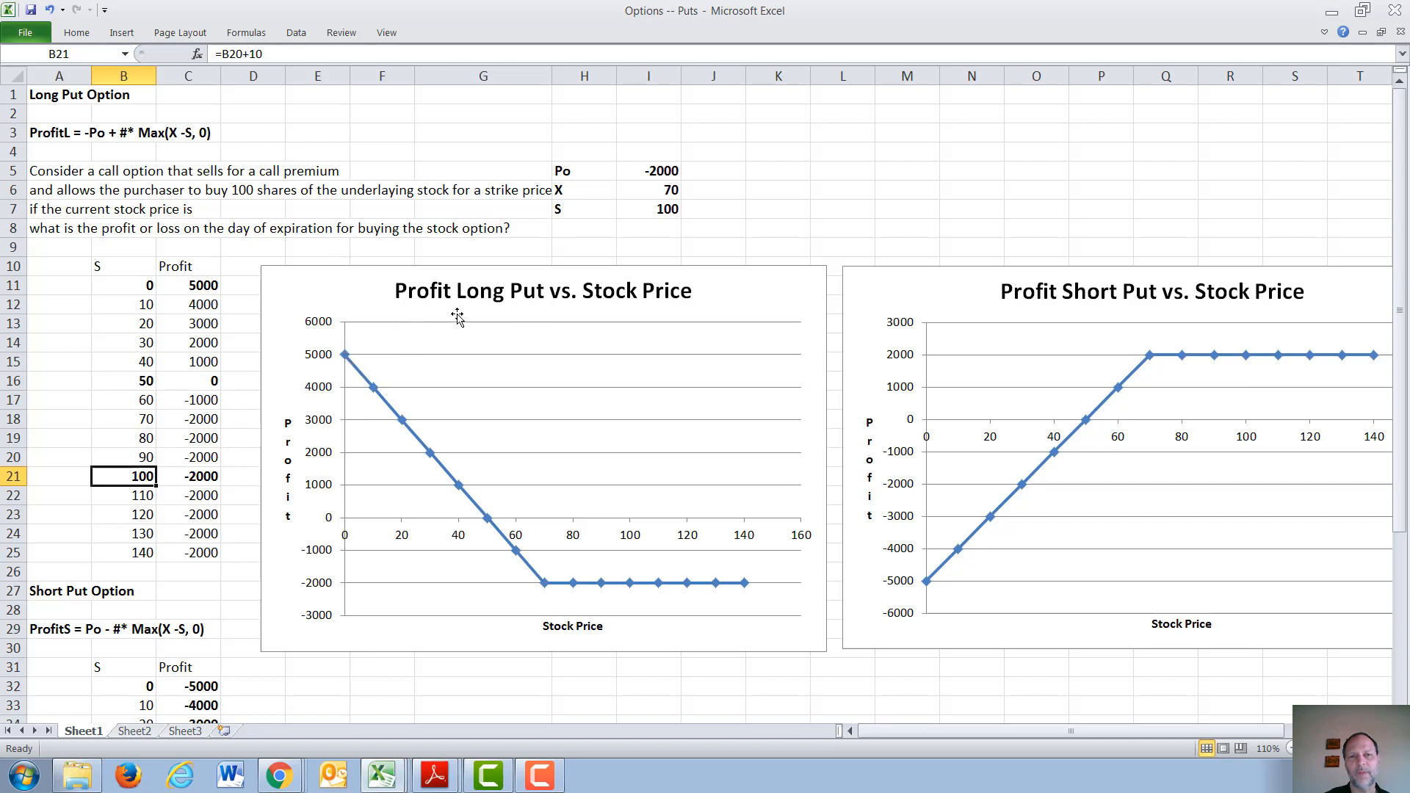
mouse_move(479, 318)
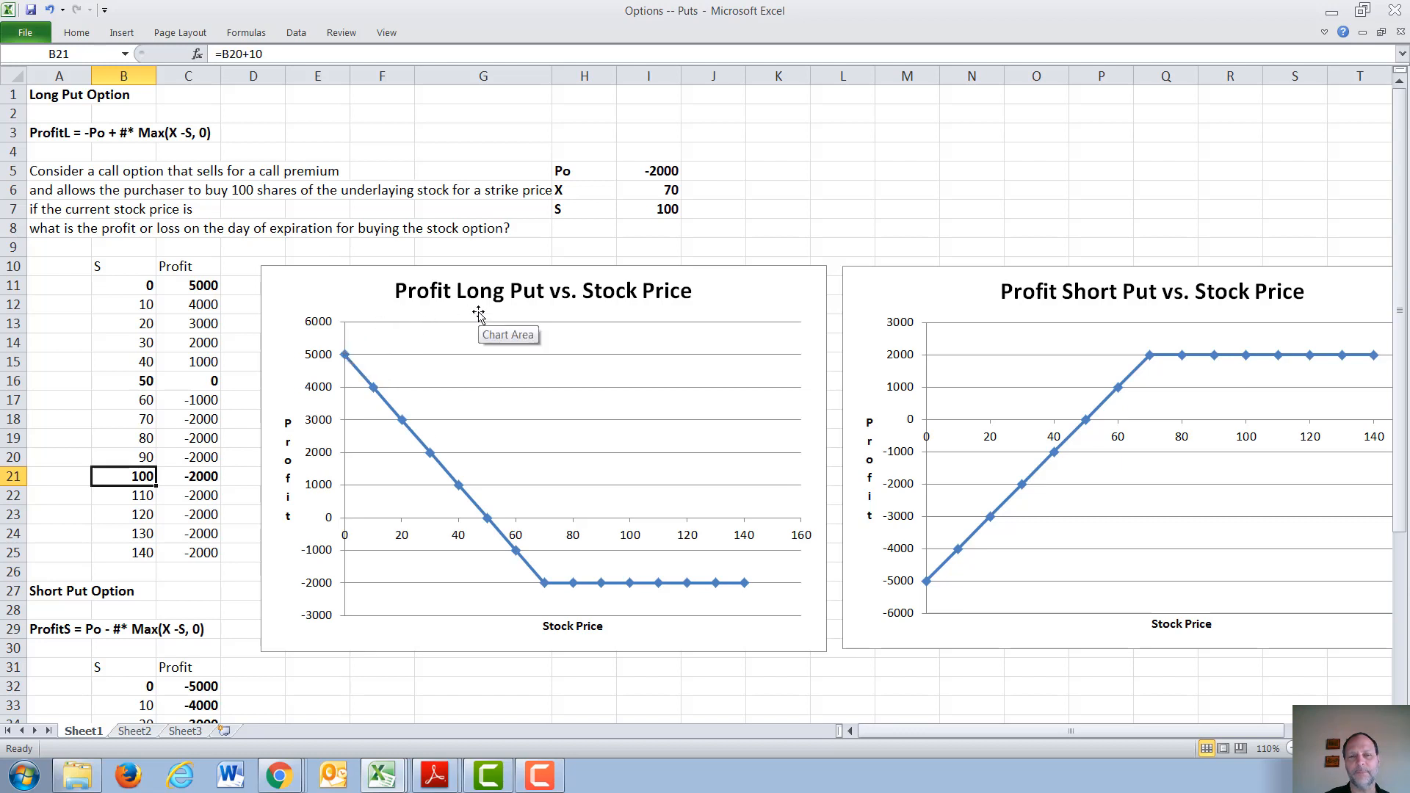
mouse_move(1103, 310)
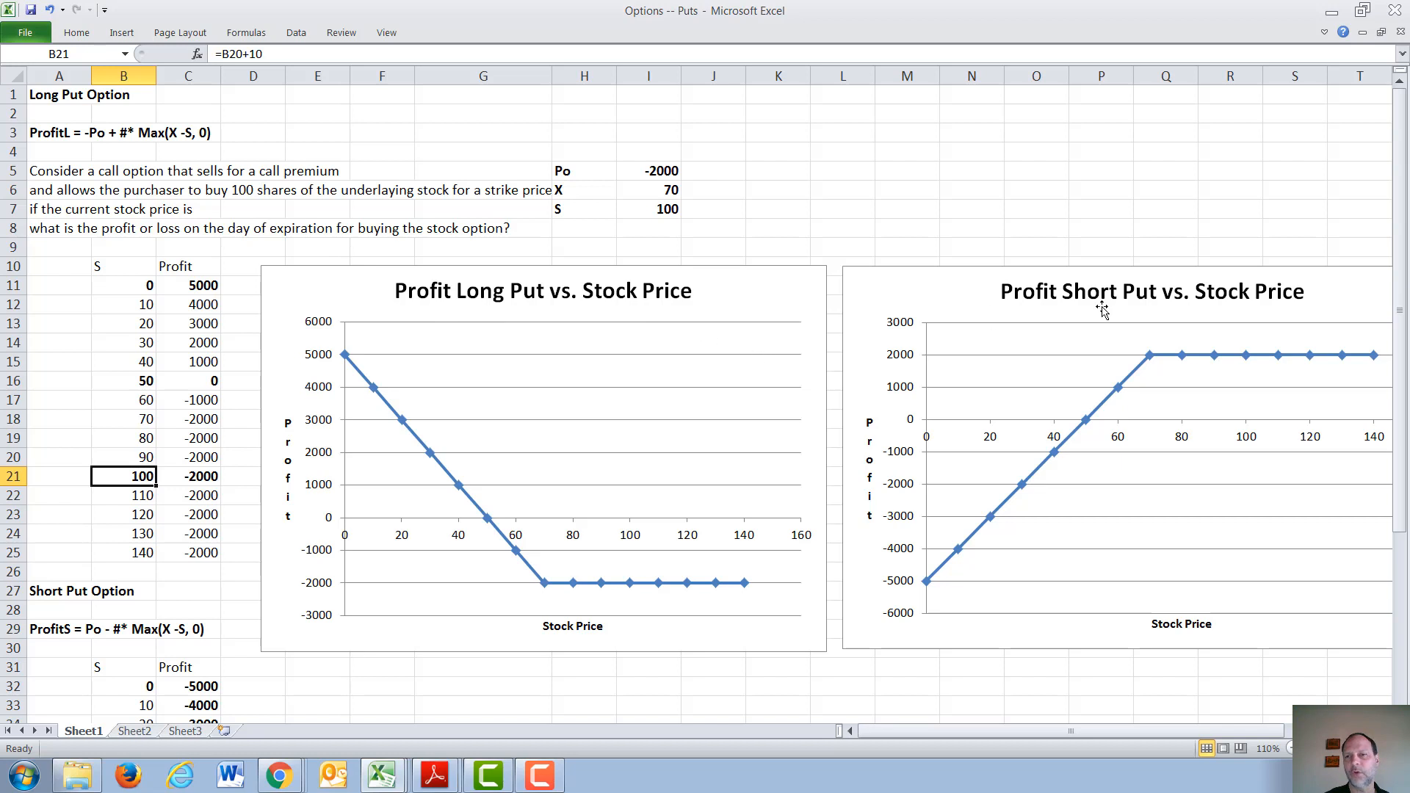
mouse_move(1102, 310)
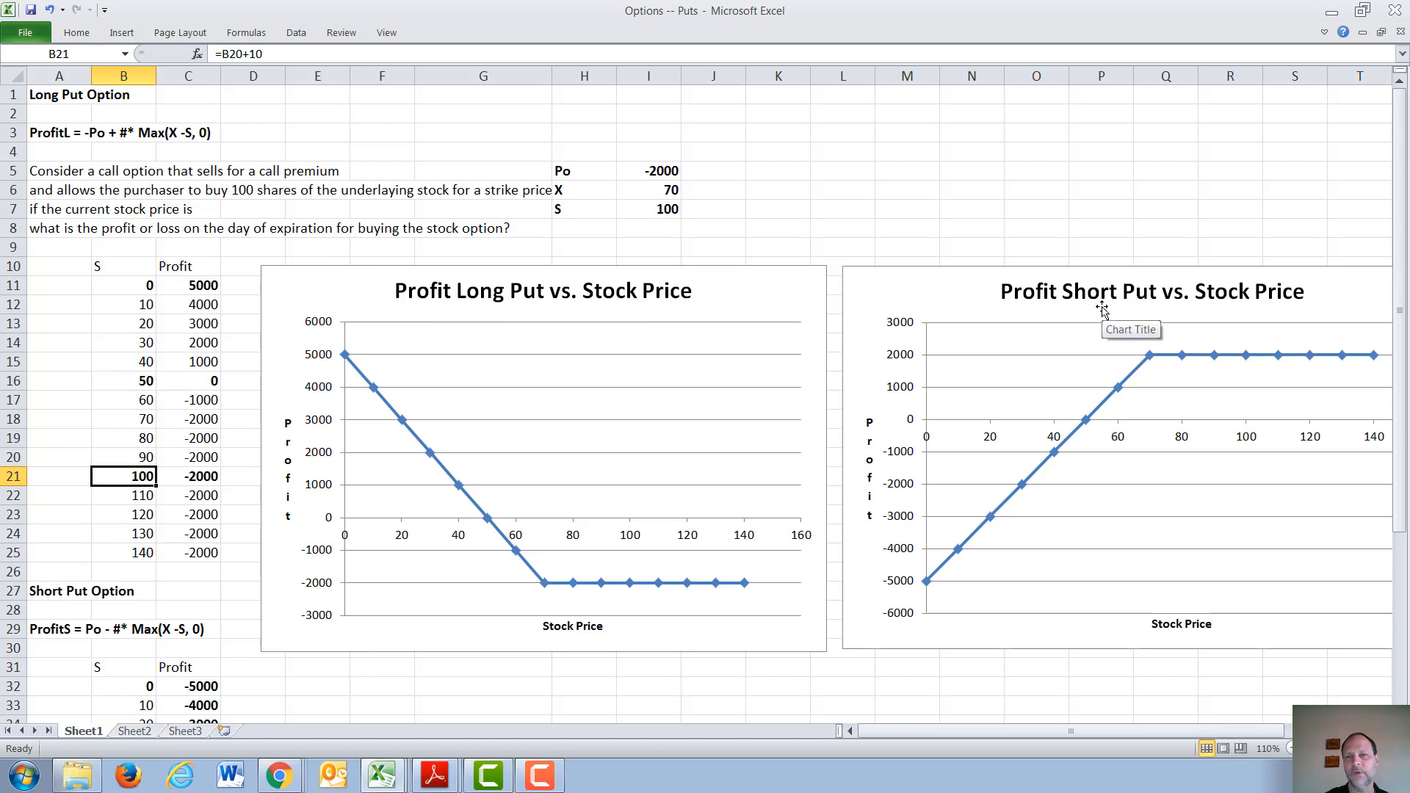
mouse_move(962, 360)
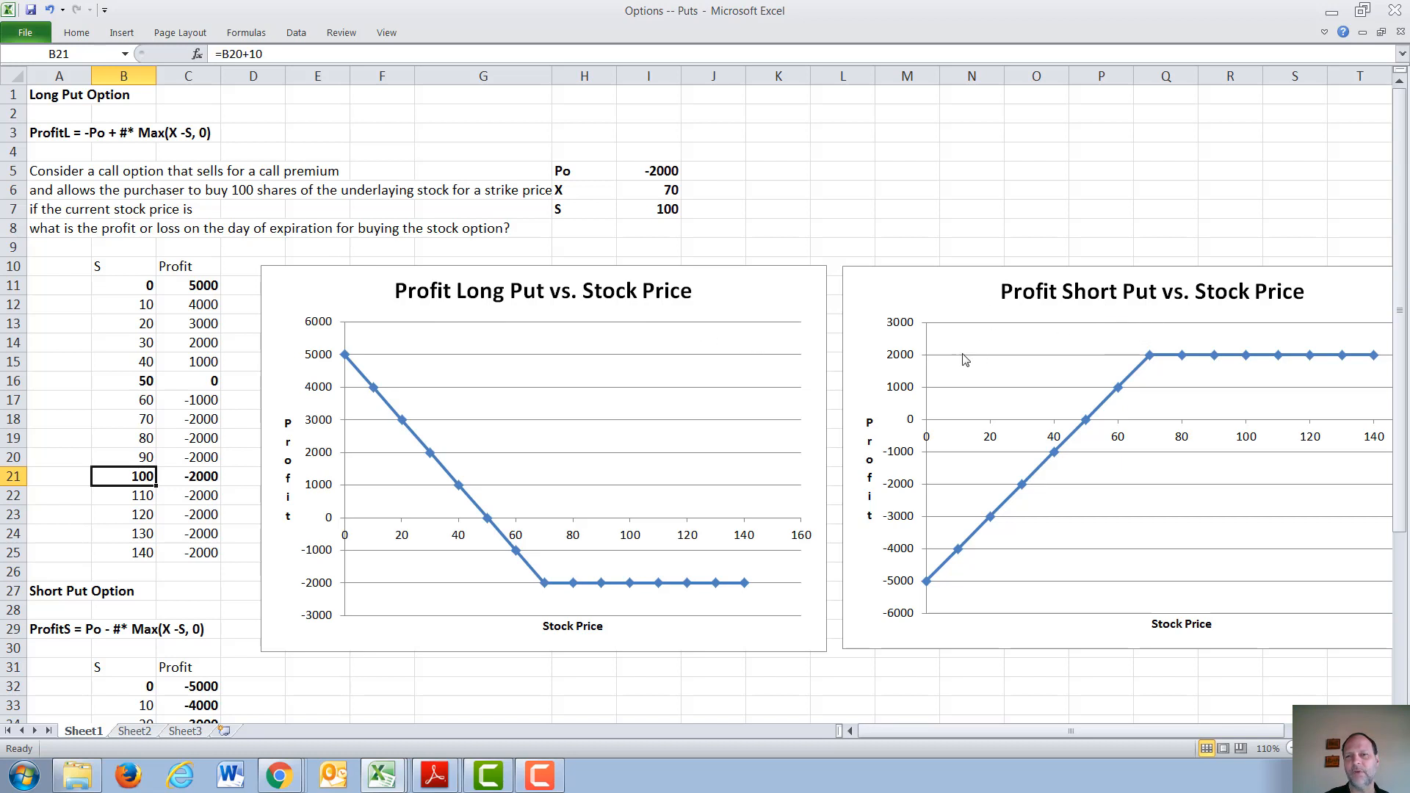
mouse_move(1152, 376)
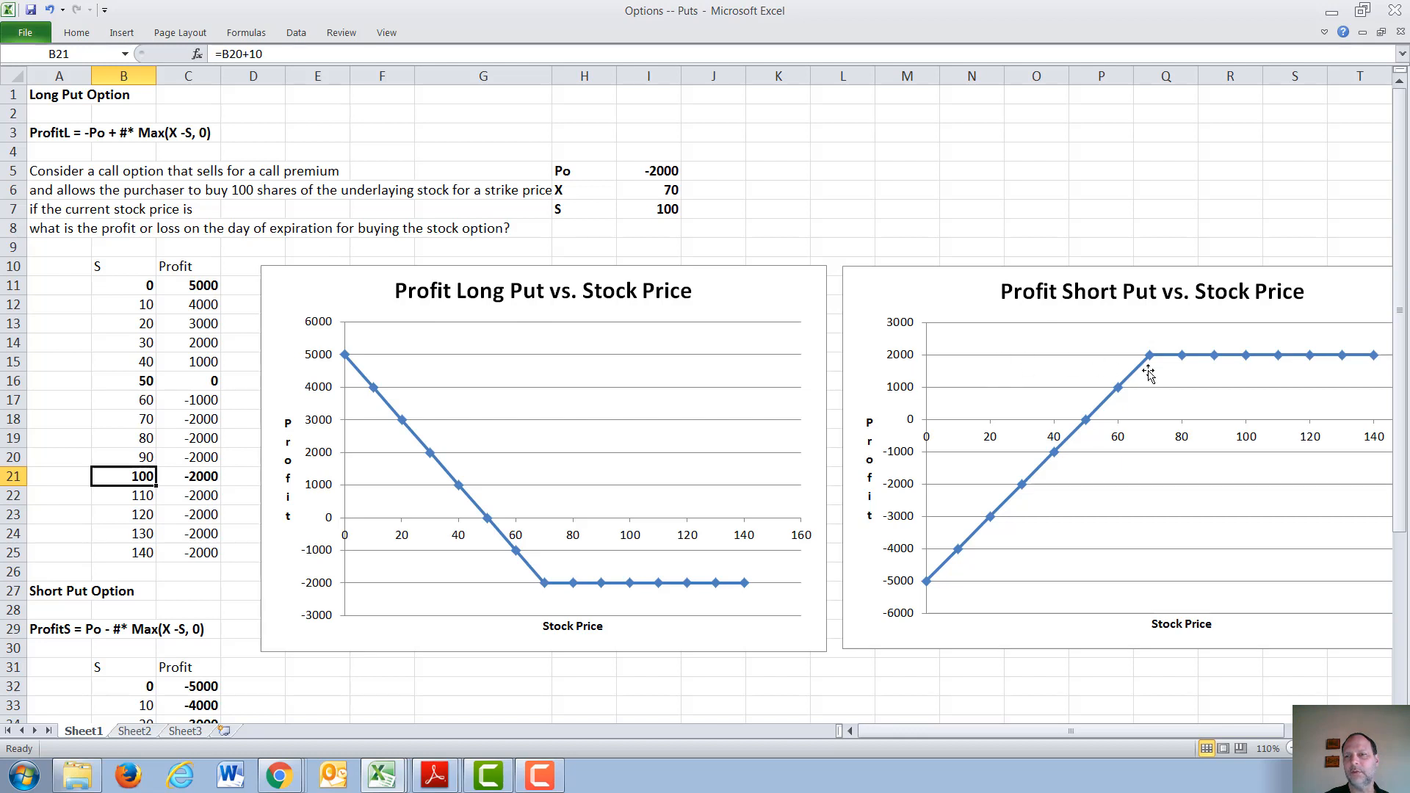
mouse_move(1165, 376)
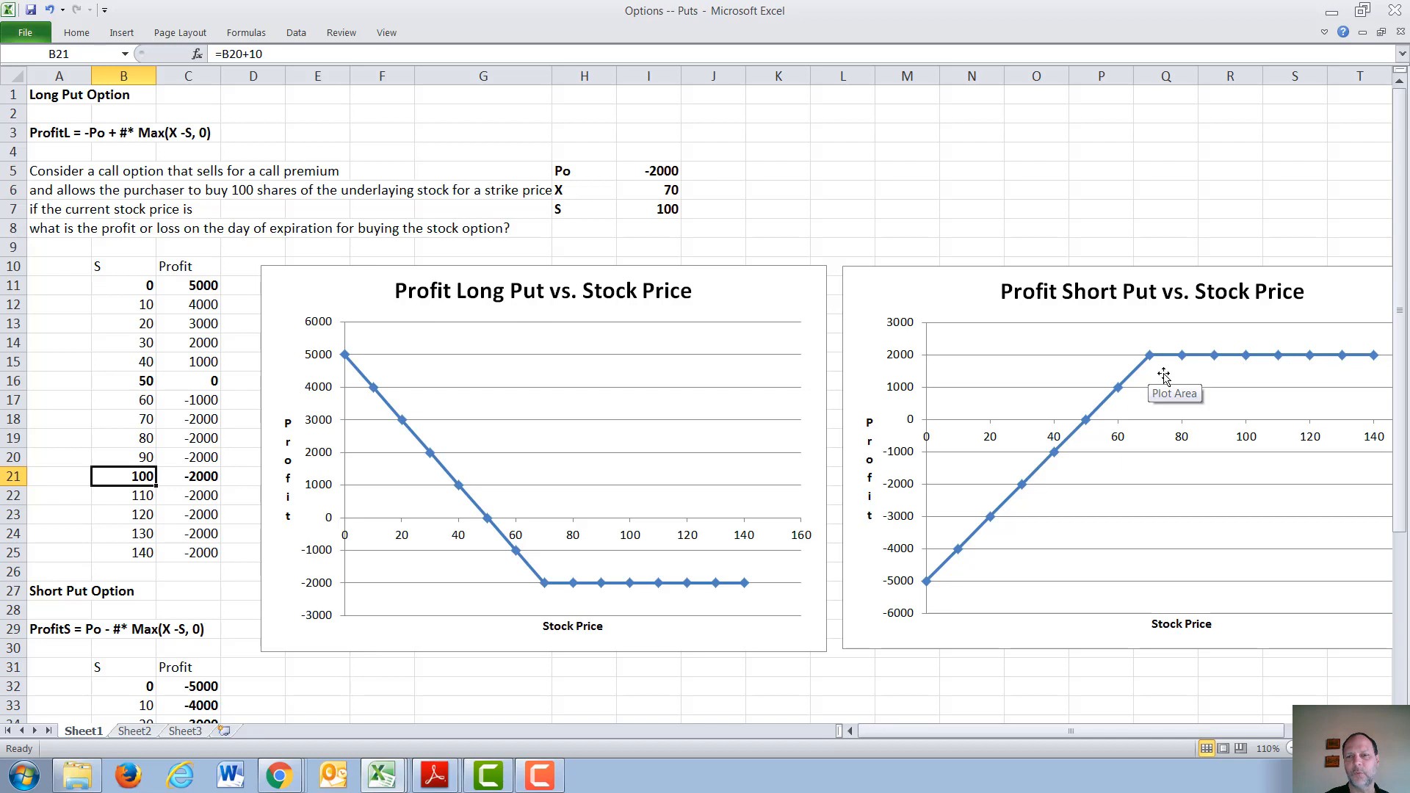
mouse_move(1091, 427)
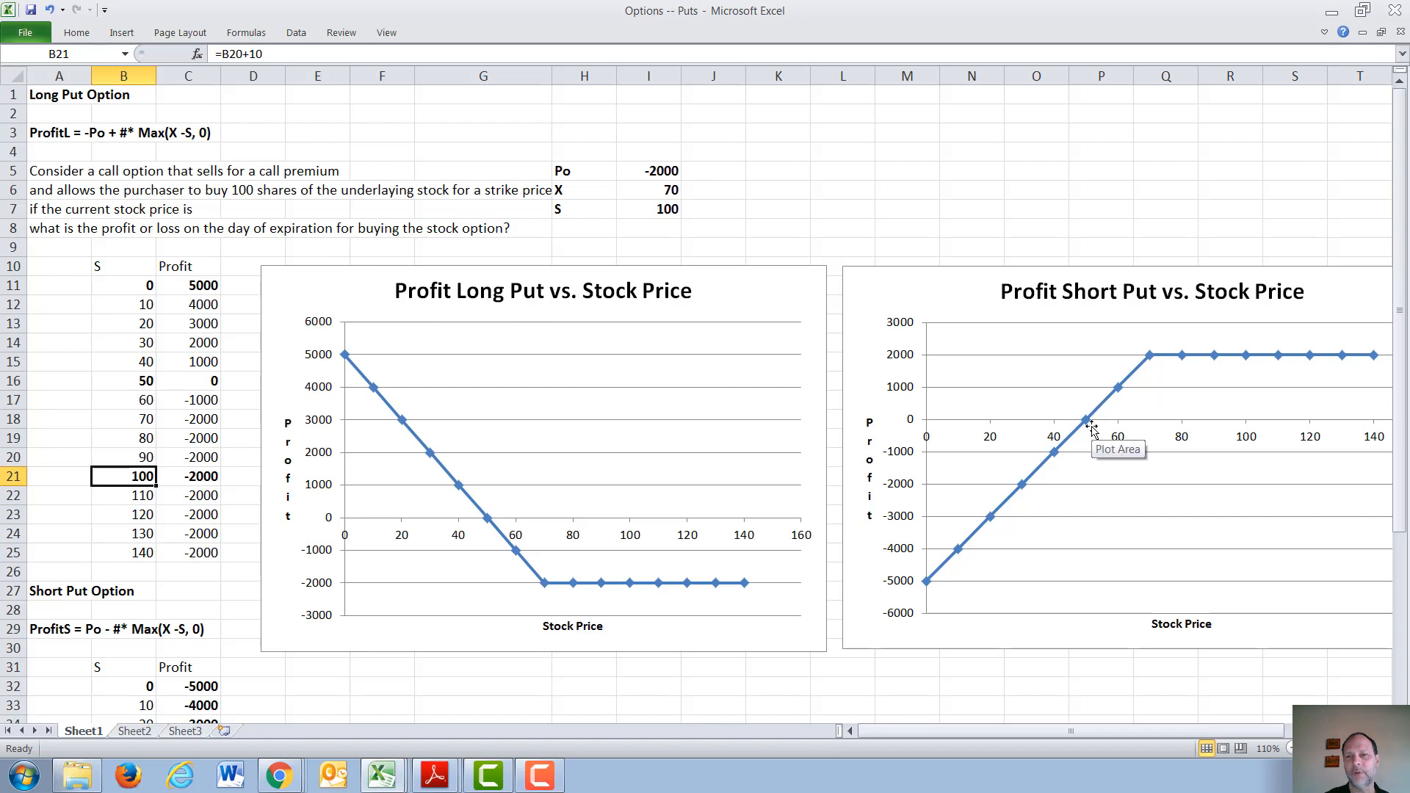
mouse_move(953, 576)
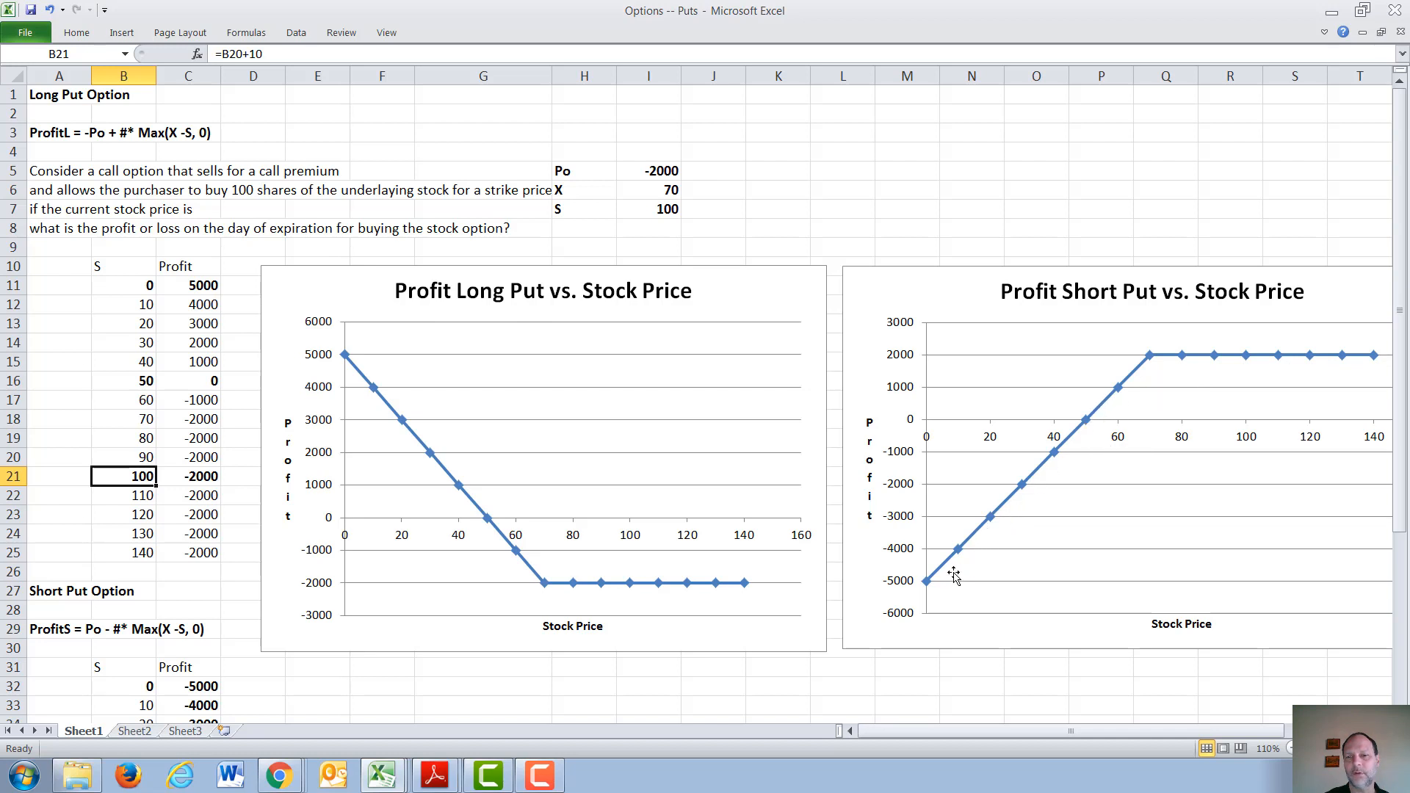
mouse_move(852, 592)
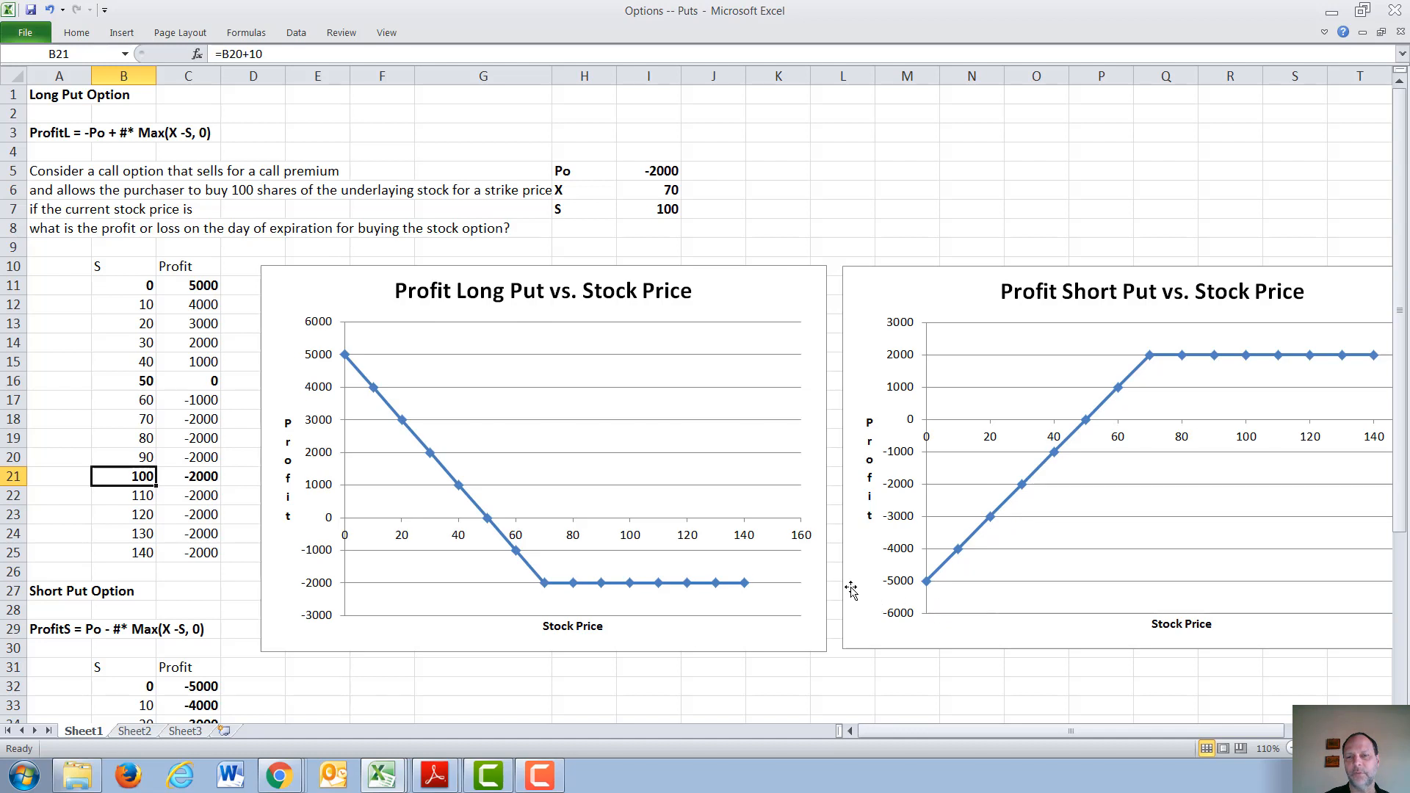
mouse_move(891, 595)
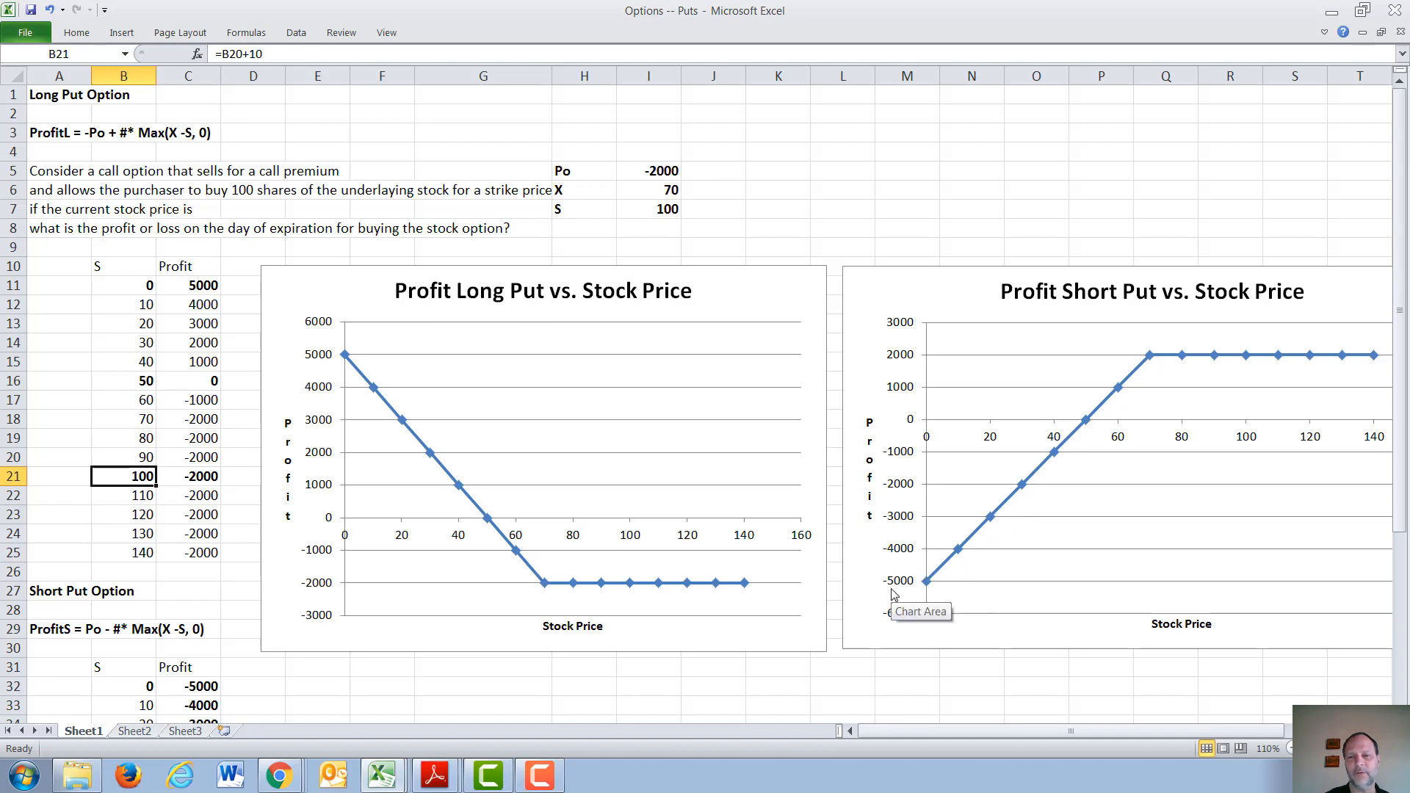
mouse_move(69, 653)
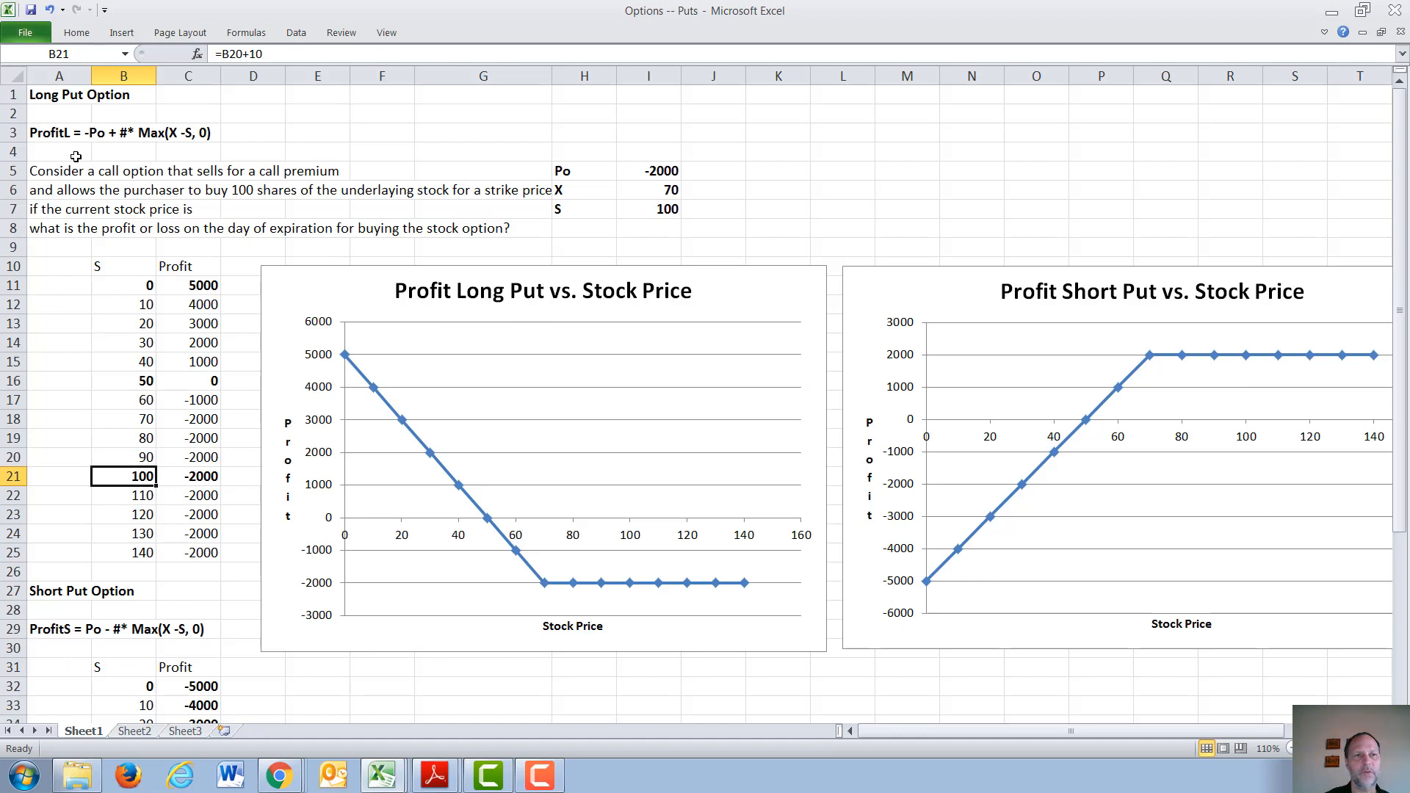
mouse_move(94, 593)
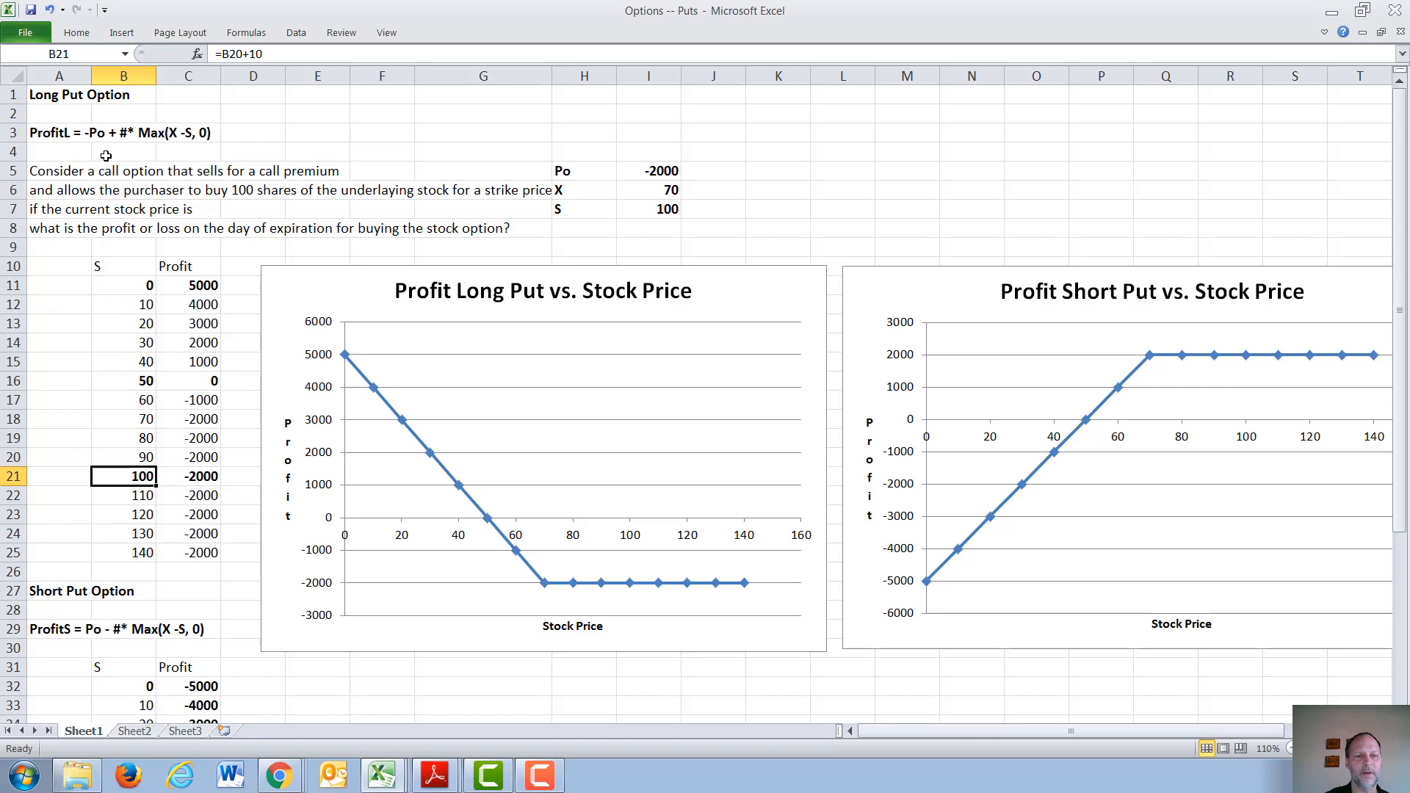
click(190, 686)
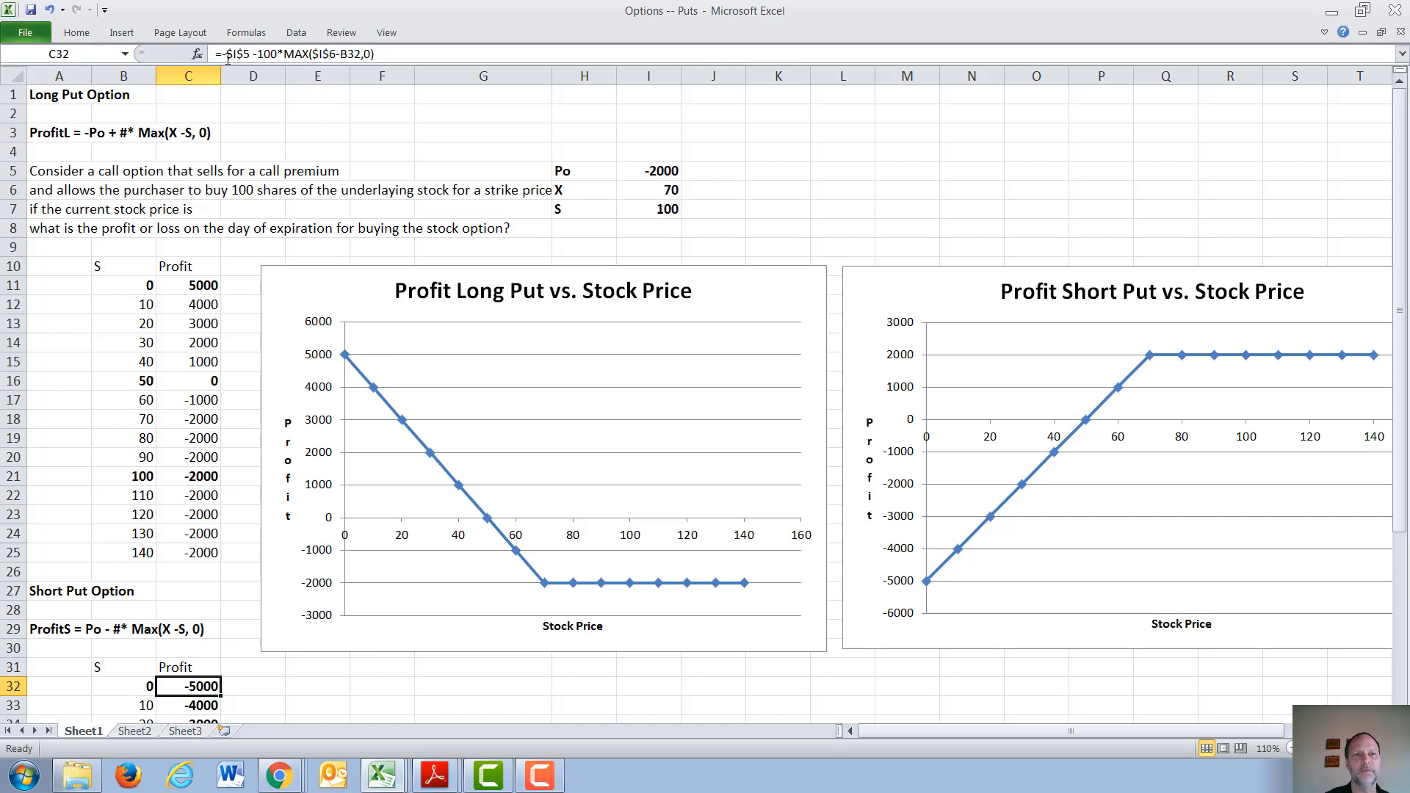
mouse_move(262, 54)
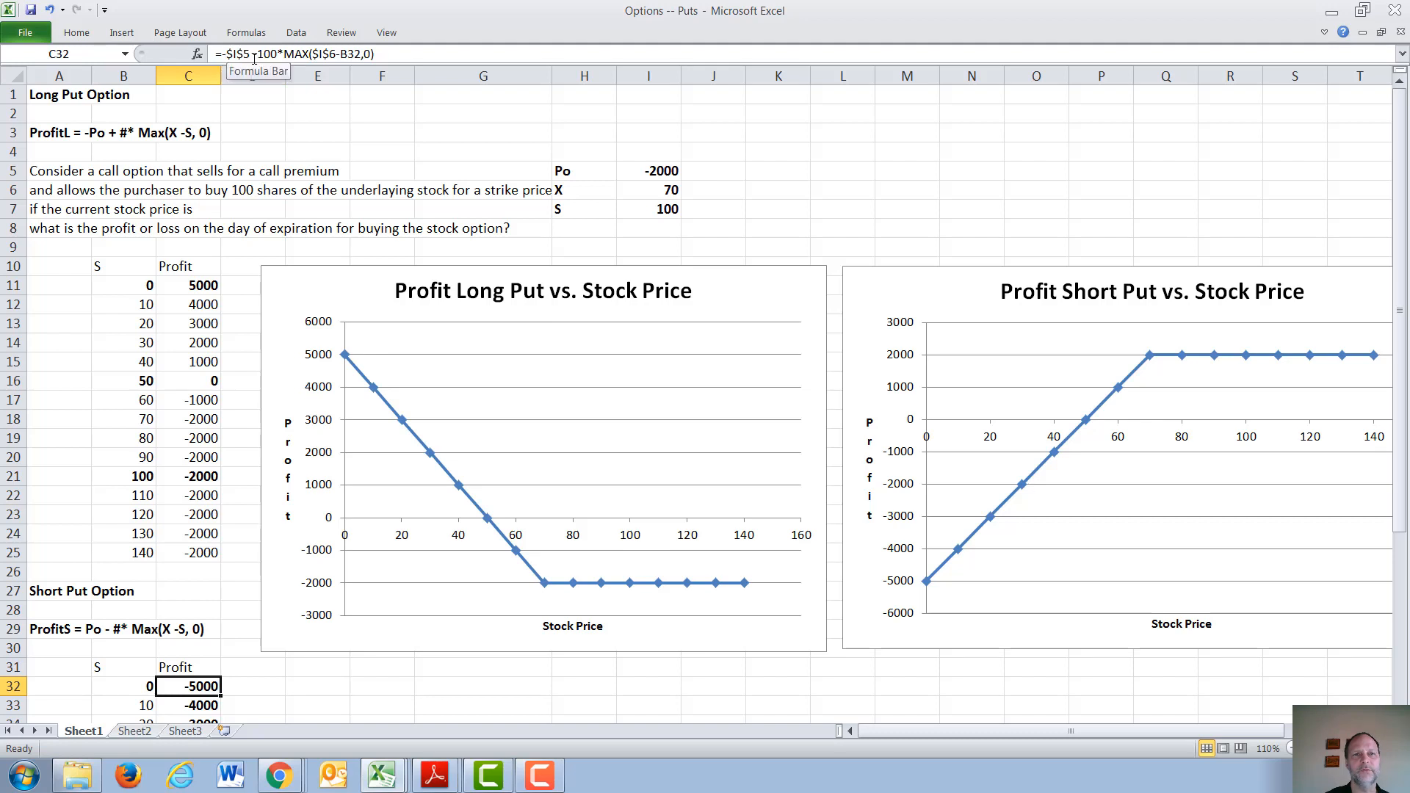
mouse_move(426, 134)
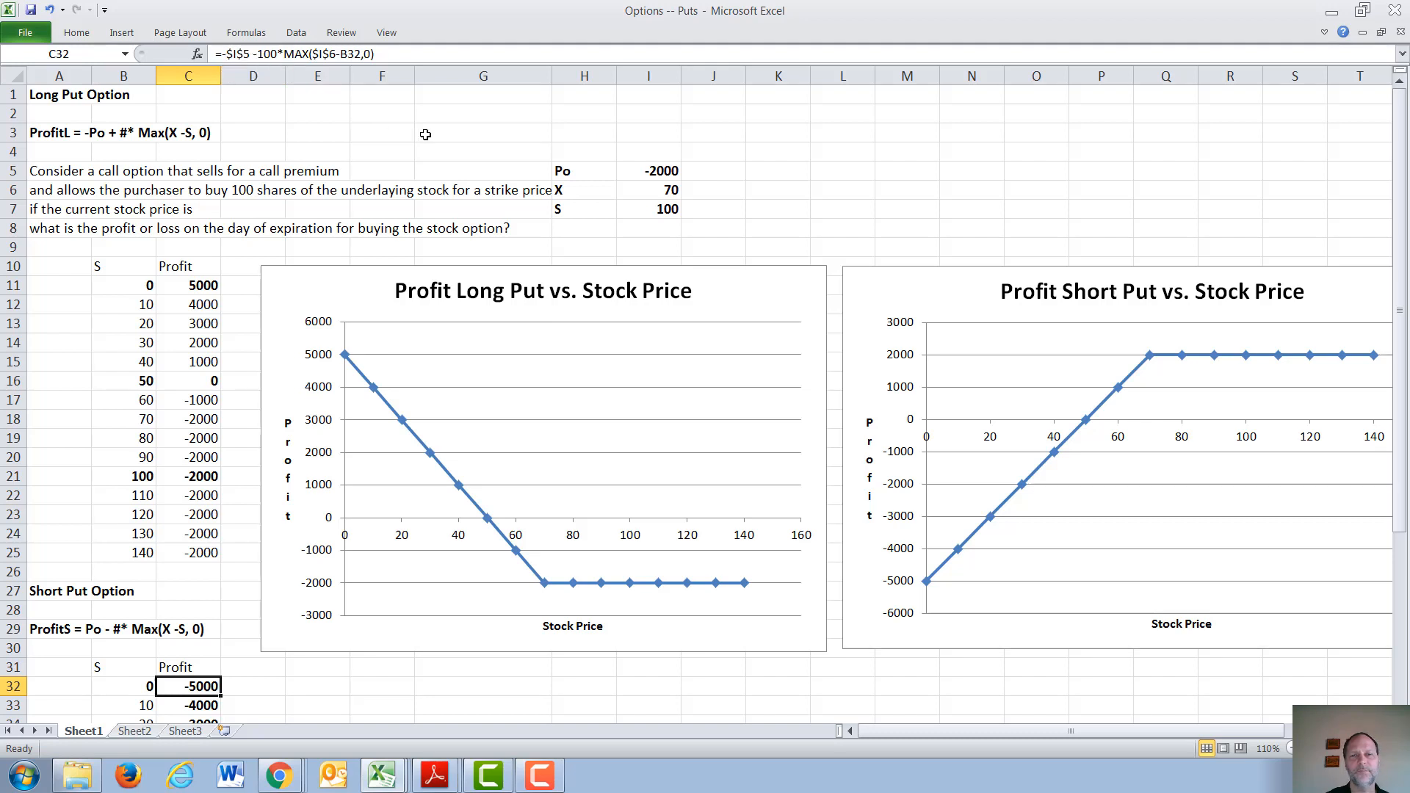
mouse_move(441, 134)
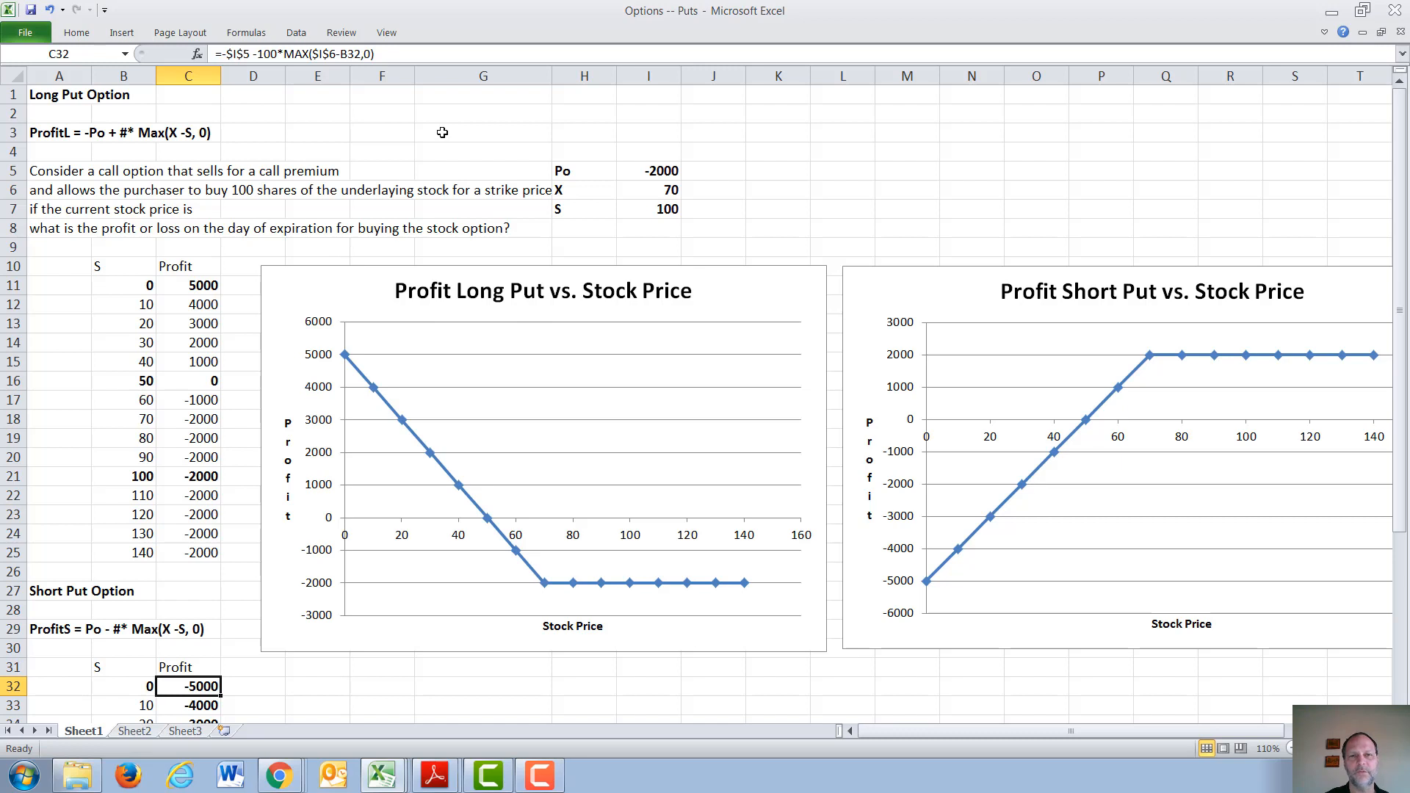